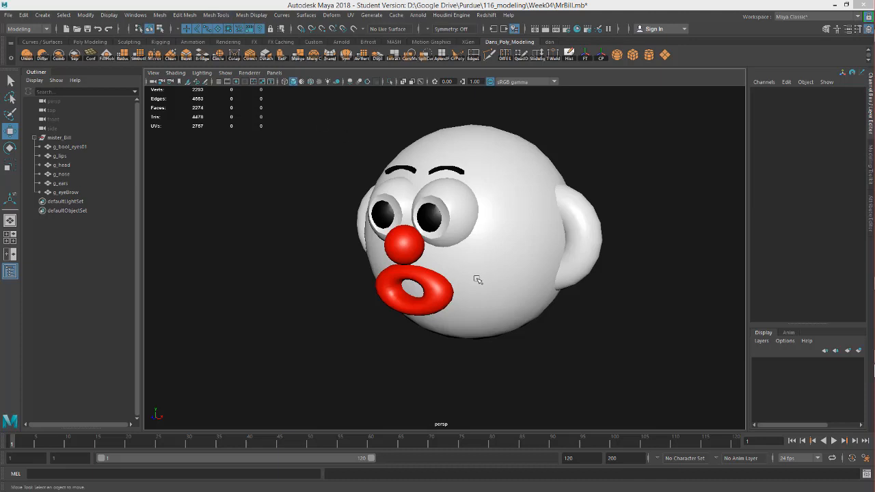
# - Orbit the Mr Bill head to inspect it from the front, side and back
pyautogui.moveTo(478, 280); pyautogui.dragTo(482, 255)
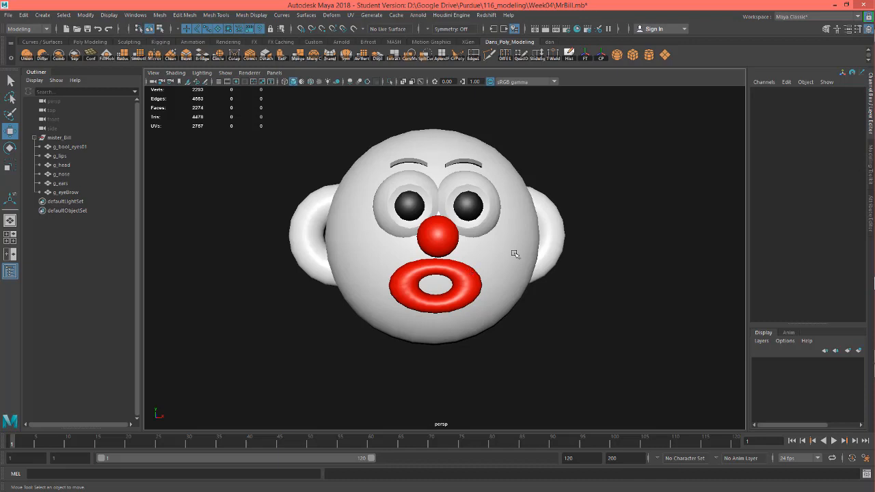
pyautogui.moveTo(515, 253); pyautogui.dragTo(449, 275)
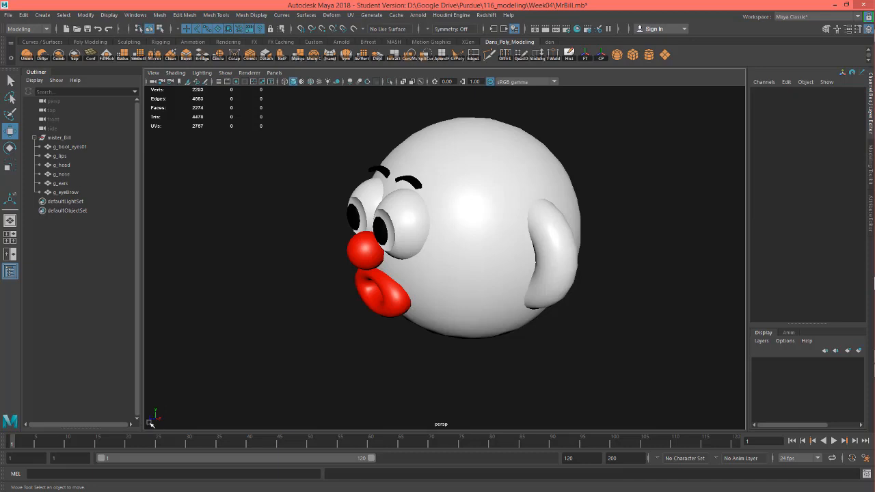
pyautogui.moveTo(140, 426)
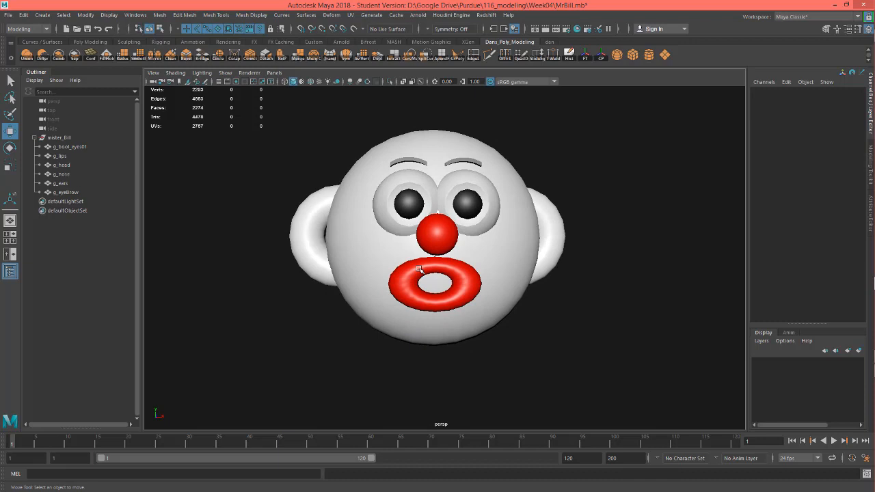
pyautogui.moveTo(417, 267); pyautogui.dragTo(518, 266)
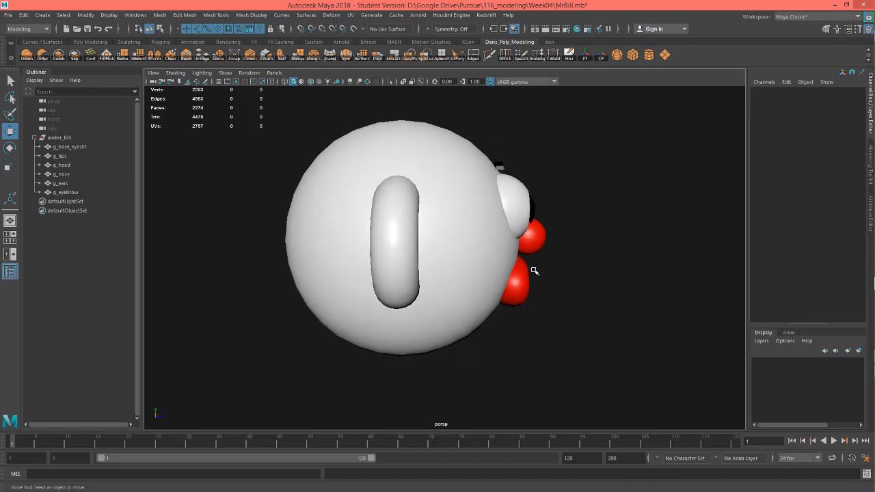
pyautogui.moveTo(534, 270); pyautogui.dragTo(405, 276)
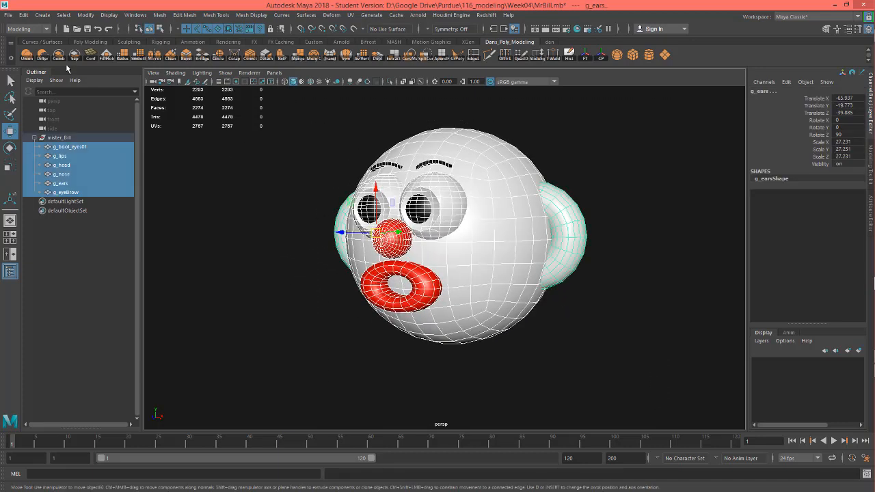
pyautogui.click(7, 15)
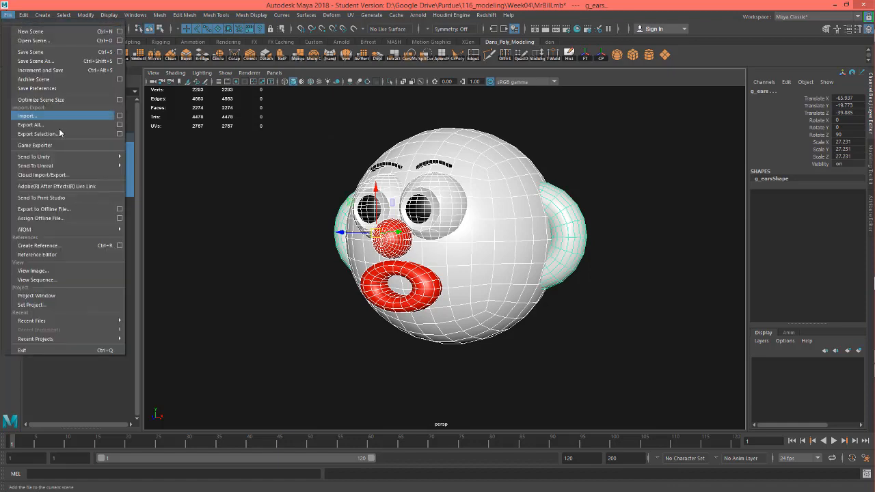
pyautogui.click(36, 134)
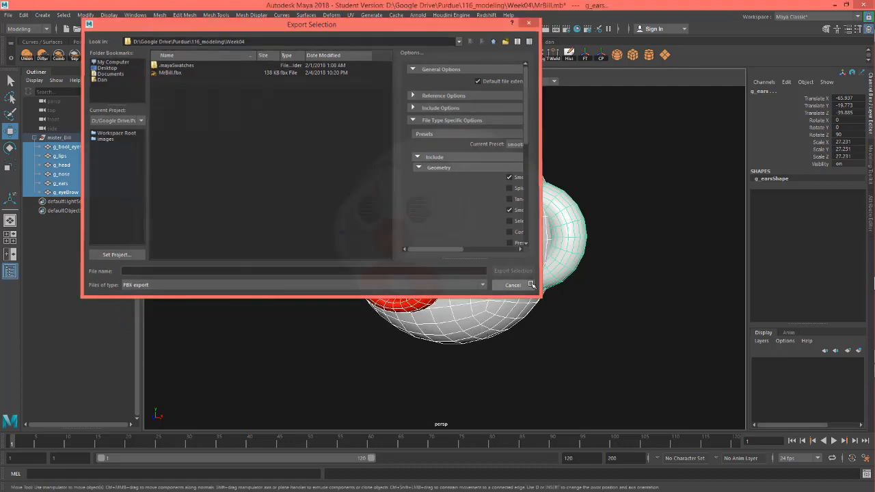
pyautogui.click(513, 285)
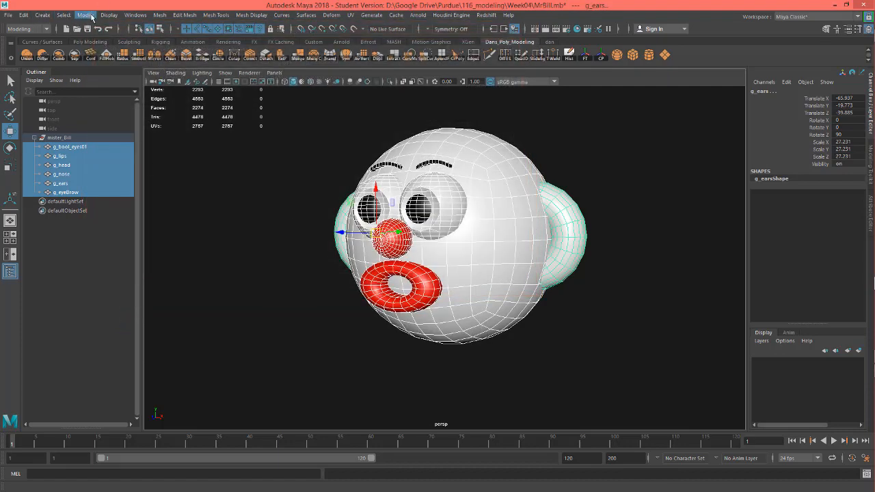
pyautogui.click(135, 15)
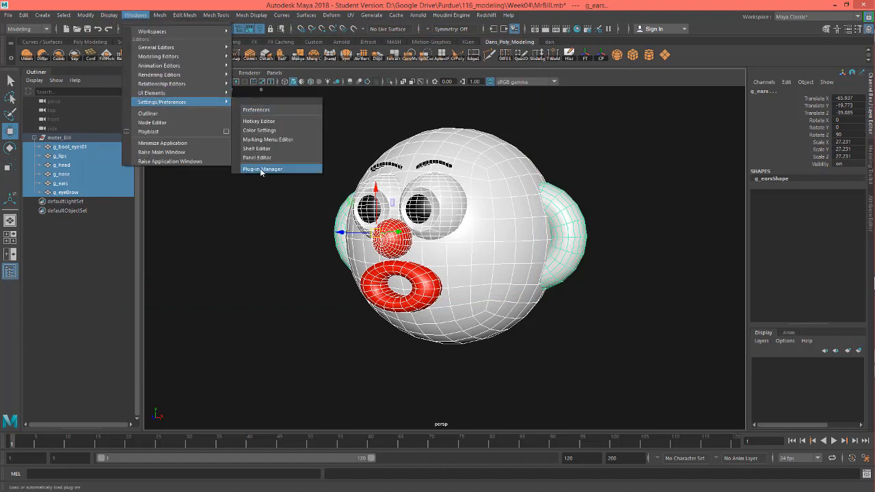
pyautogui.click(262, 169)
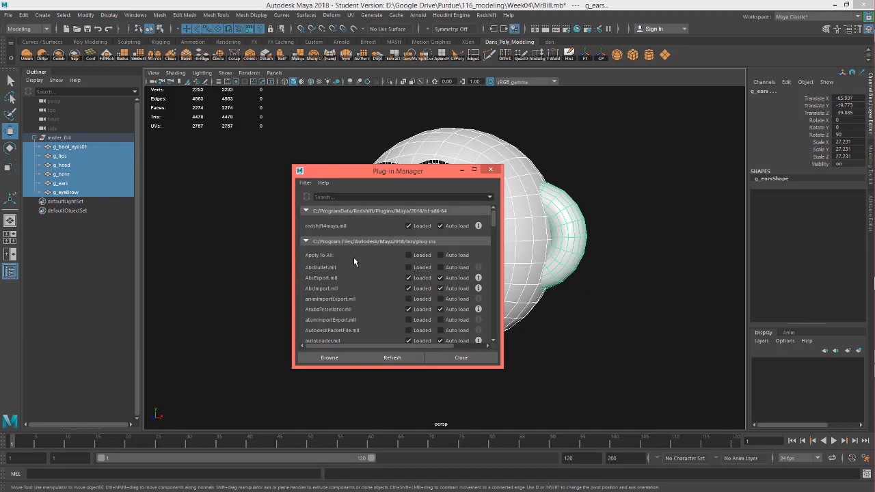
pyautogui.scroll(-3)
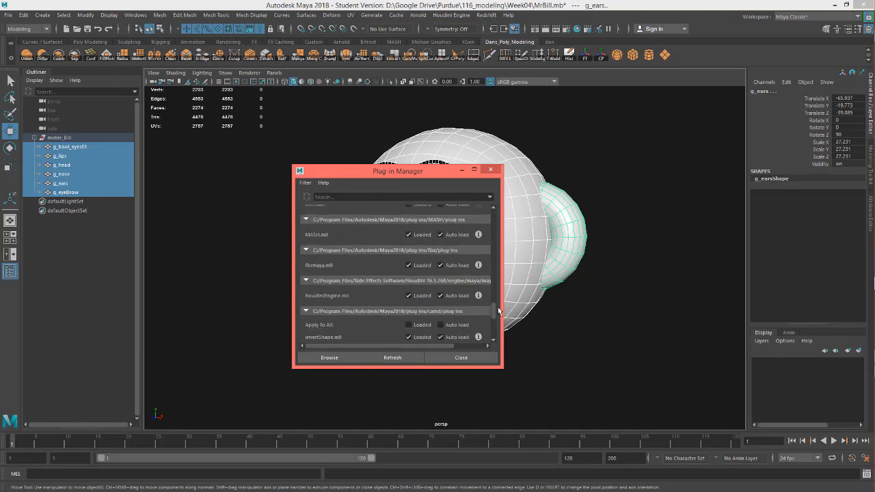
pyautogui.scroll(-3)
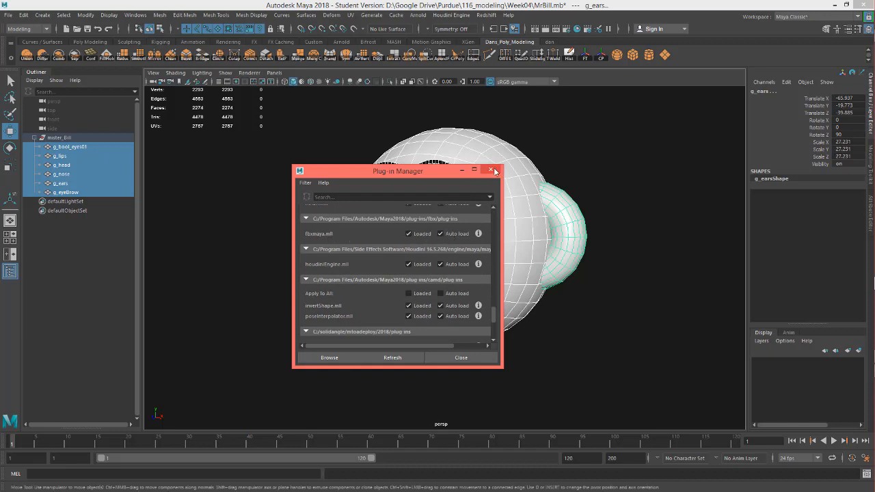
pyautogui.click(491, 171)
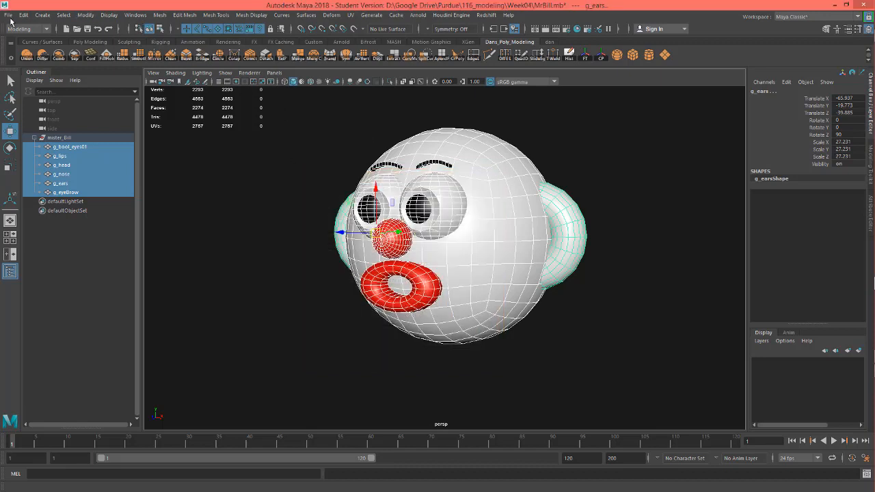
# - Export the selected head parts over the existing MrBill.fbx in Week04, confirming the overwrite
pyautogui.click(8, 15)
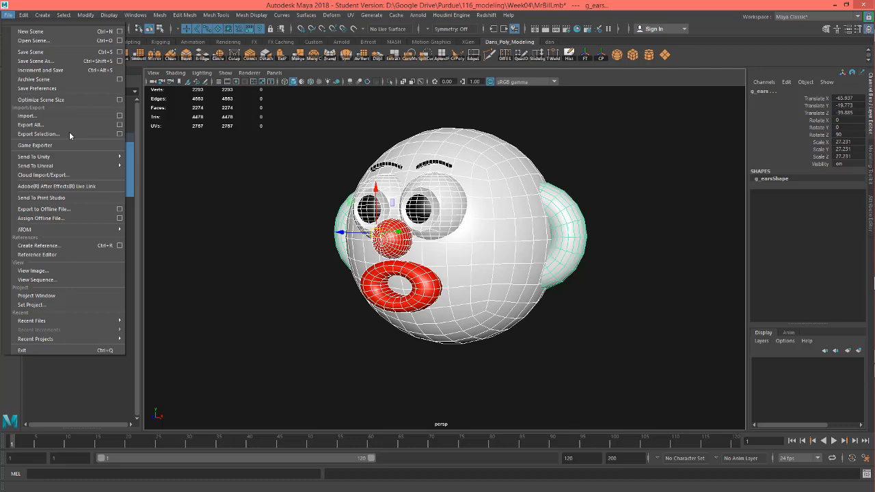
pyautogui.click(38, 134)
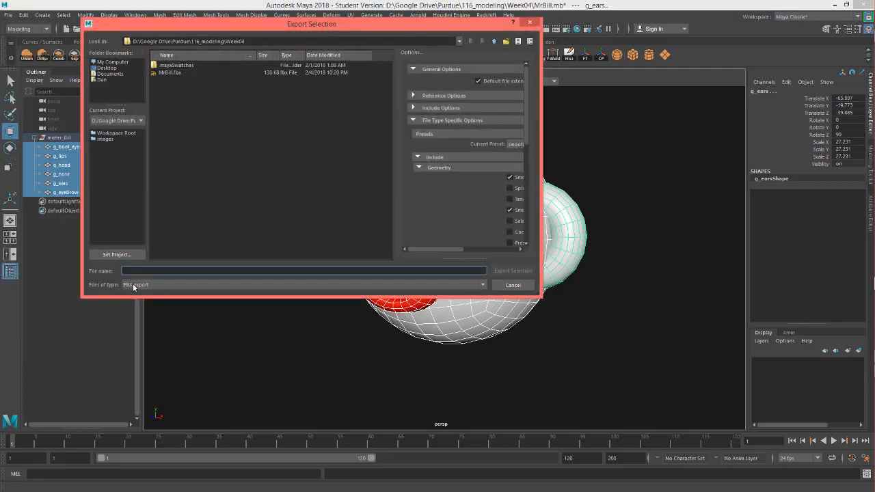
pyautogui.click(482, 285)
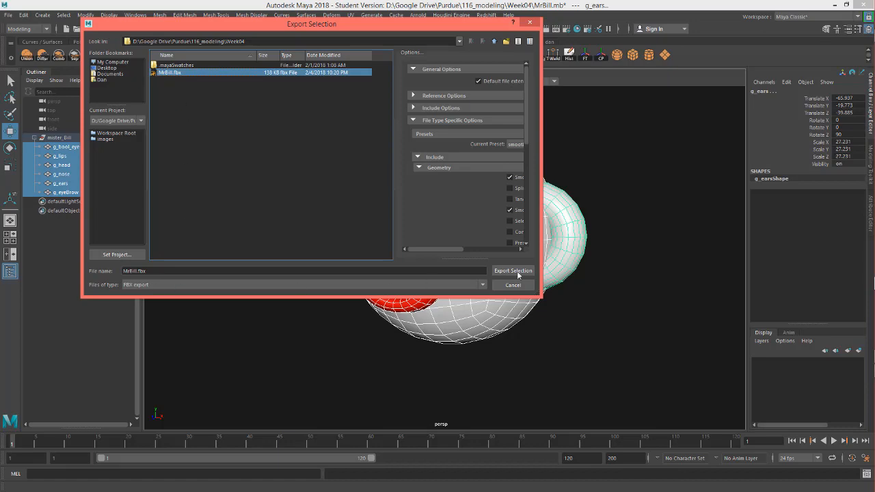
pyautogui.click(512, 271)
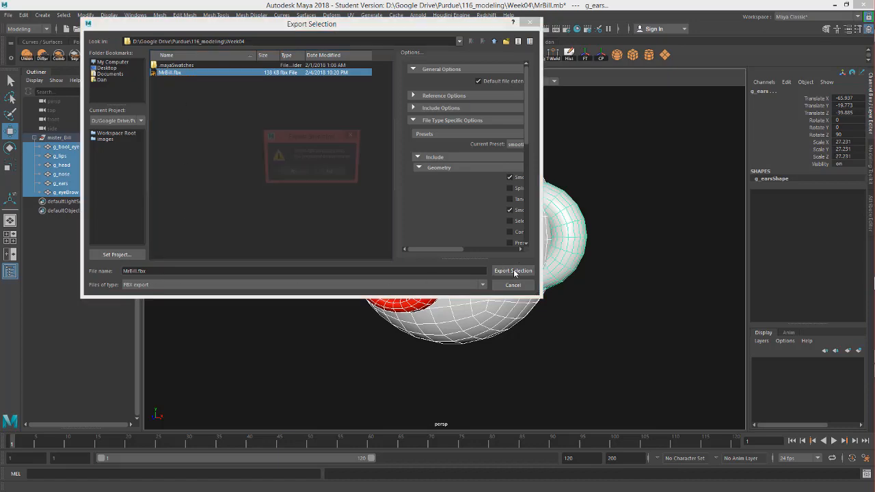
pyautogui.click(513, 271)
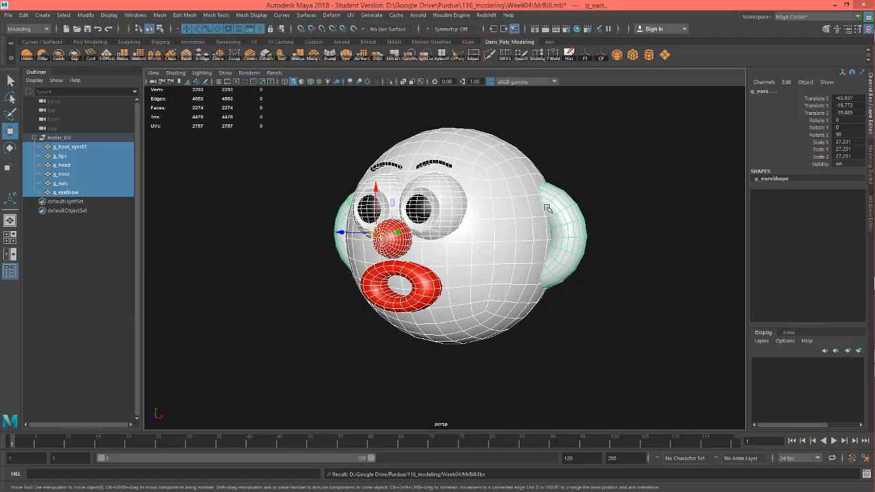
pyautogui.moveTo(656, 173)
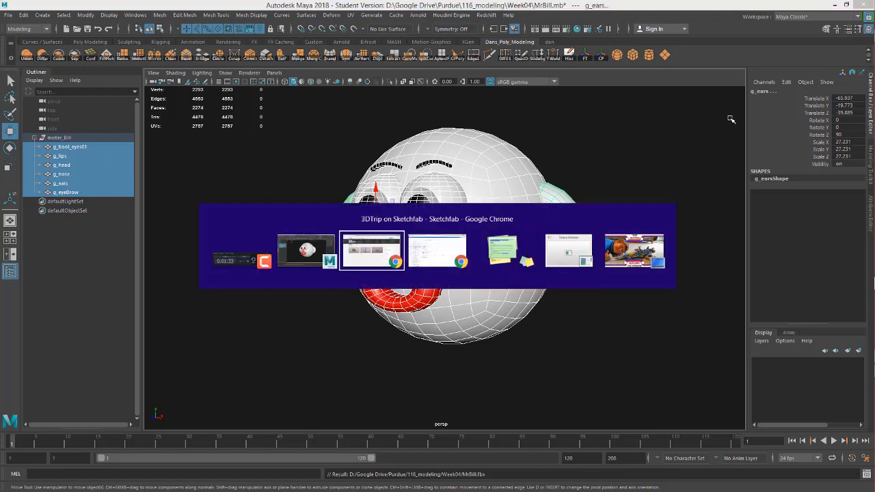
# - In Chrome, upload MrBill.fbx to Sketchfab and continue to the model details form
pyautogui.click(372, 250)
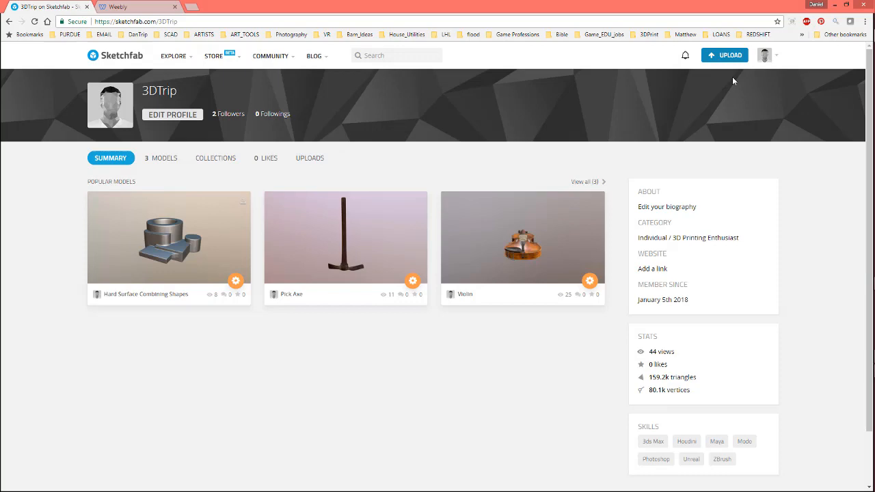
pyautogui.click(725, 55)
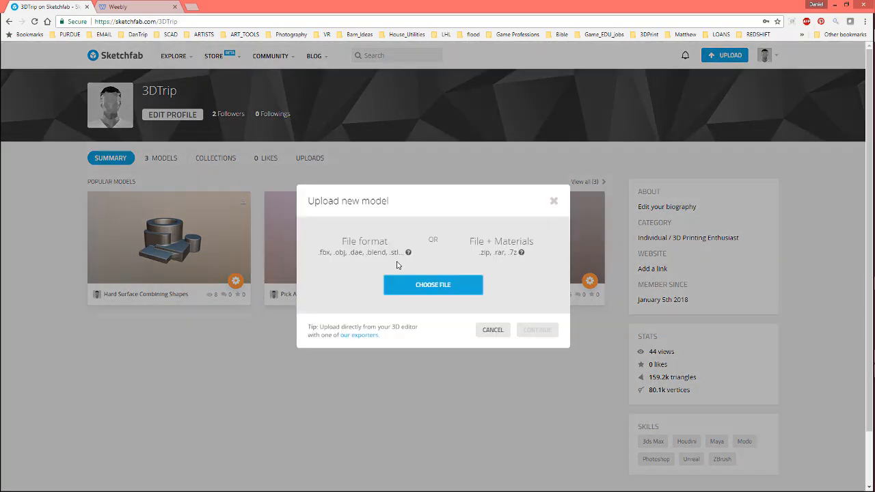
pyautogui.click(433, 285)
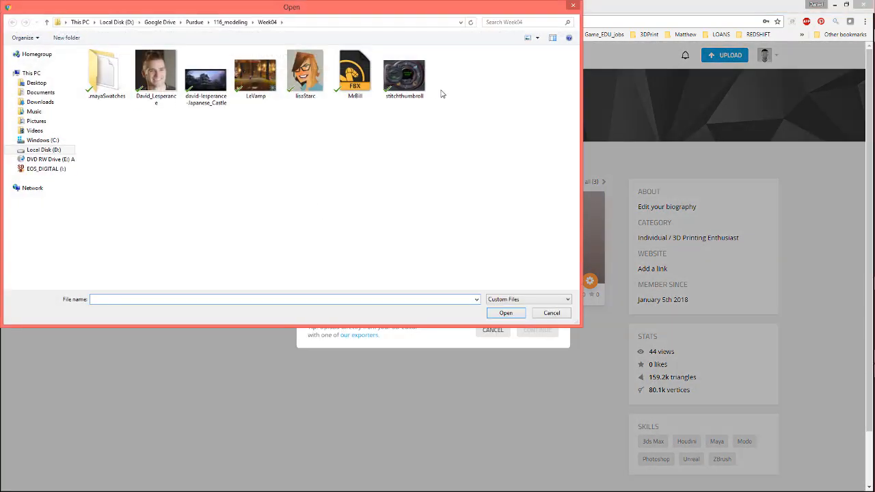
pyautogui.click(505, 313)
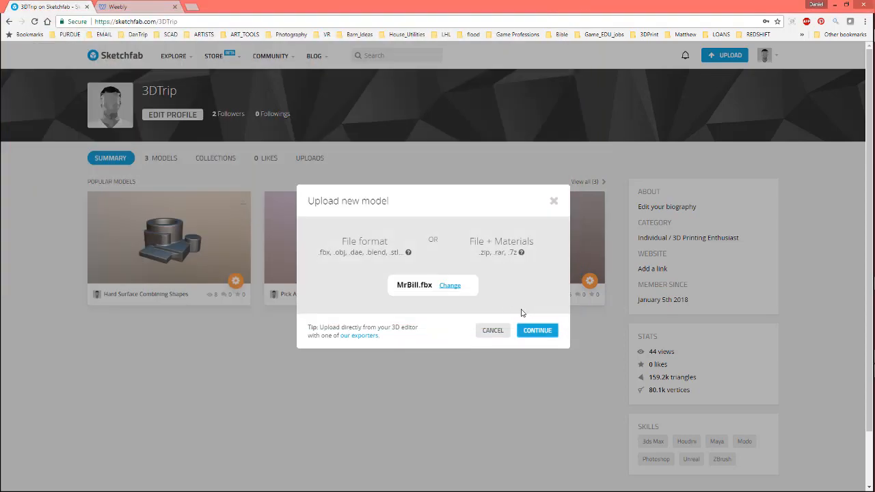
pyautogui.click(537, 330)
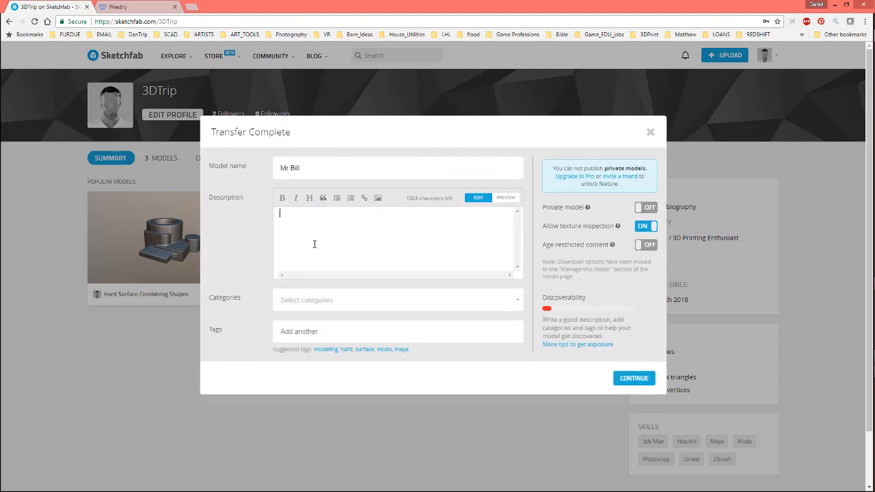
# - Enter the description 'Test Model', add the maya tag, and continue to the model page
pyautogui.write('Te')
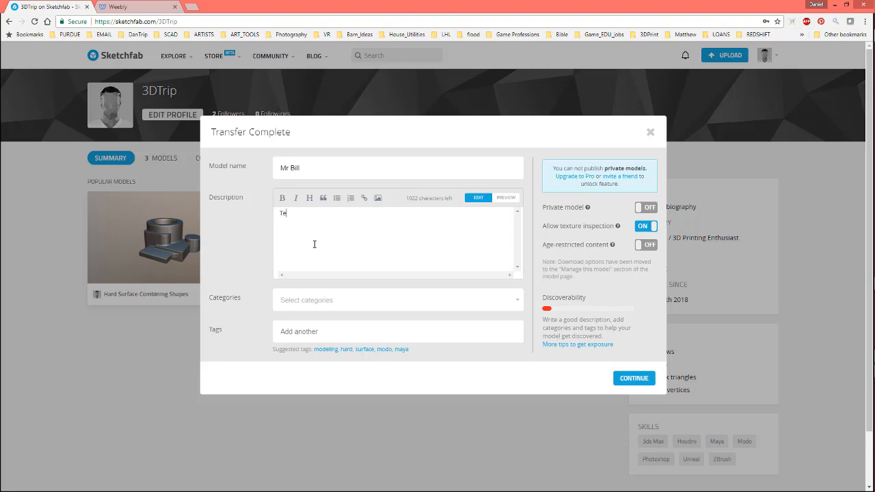
pyautogui.write('st Model')
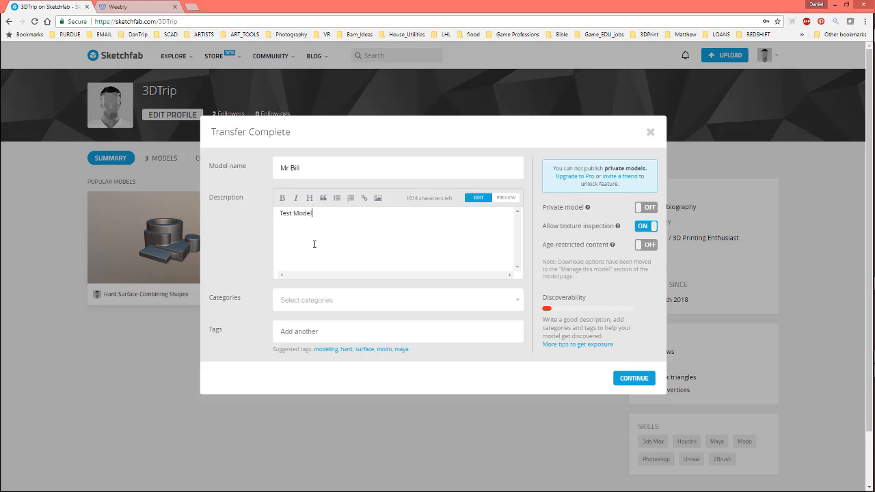
pyautogui.click(397, 332)
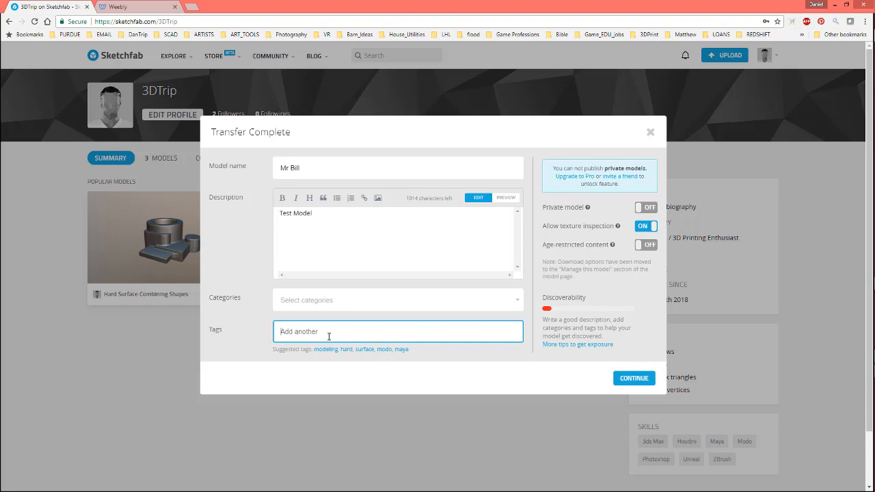
pyautogui.write('ma')
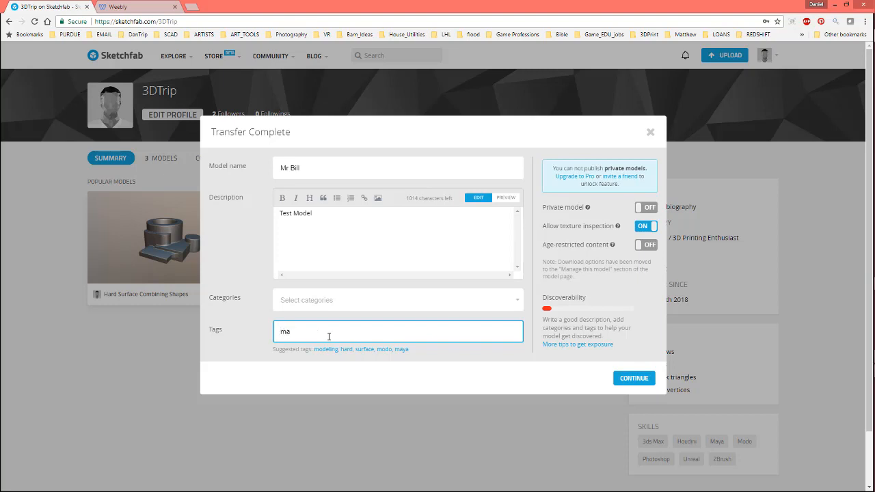
pyautogui.write('ya modeling')
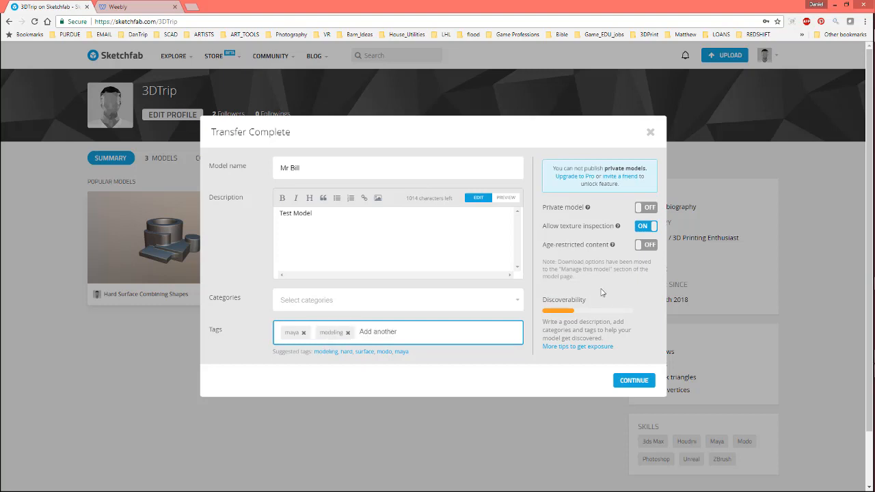
pyautogui.click(633, 380)
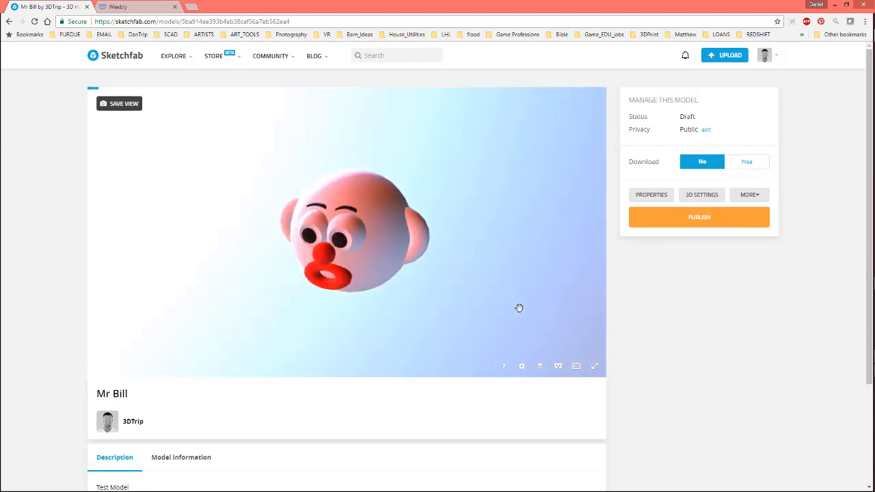
# - Rotate the head to a front view and bring up the 3D Settings editor
pyautogui.moveTo(519, 308); pyautogui.dragTo(399, 254)
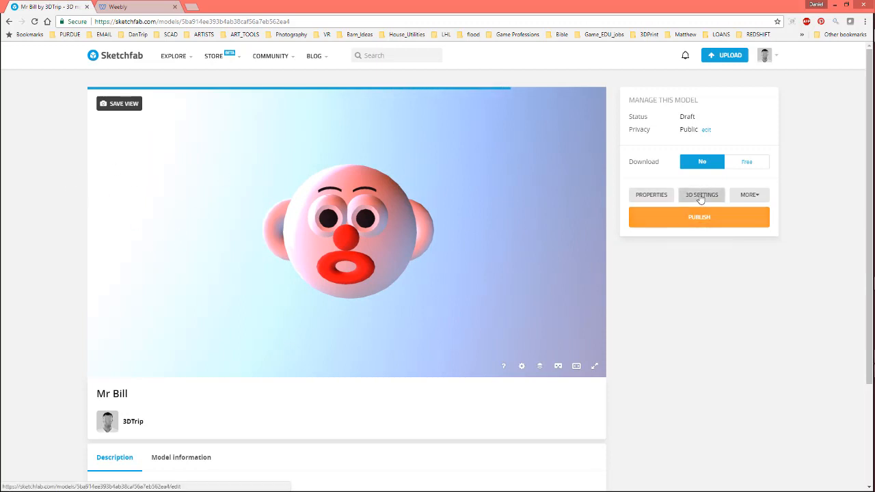
pyautogui.moveTo(724, 199)
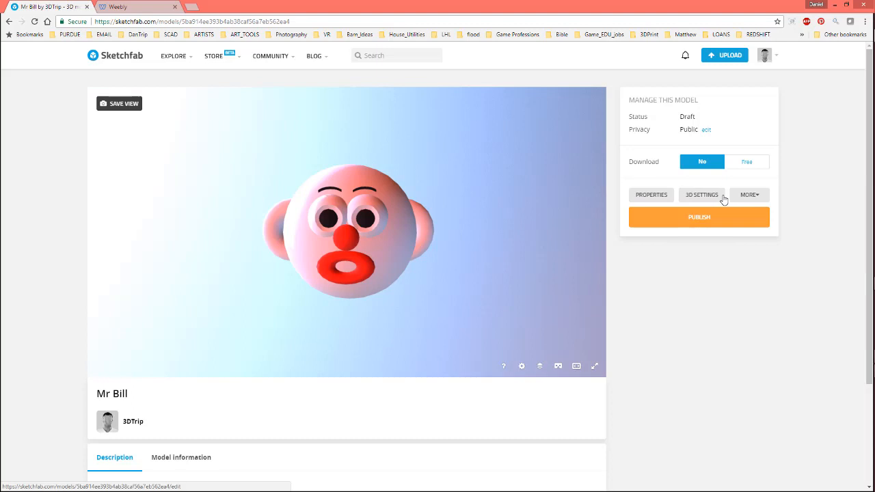
pyautogui.moveTo(702, 195)
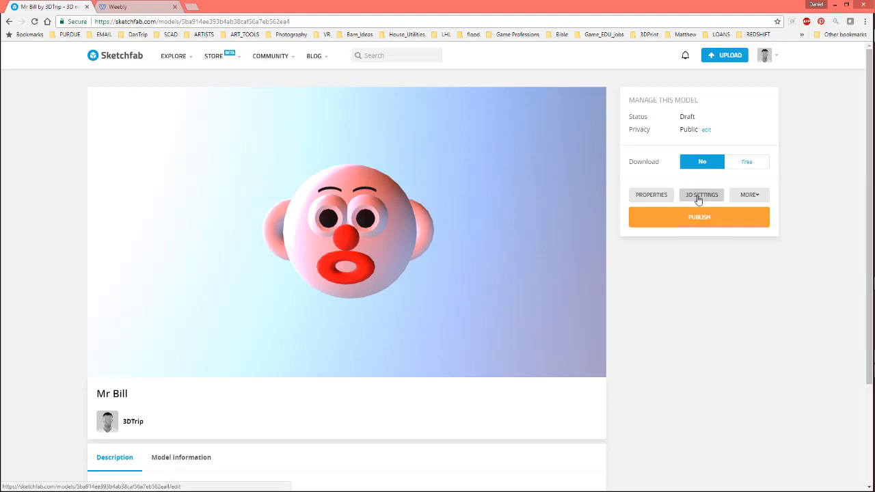
pyautogui.click(702, 195)
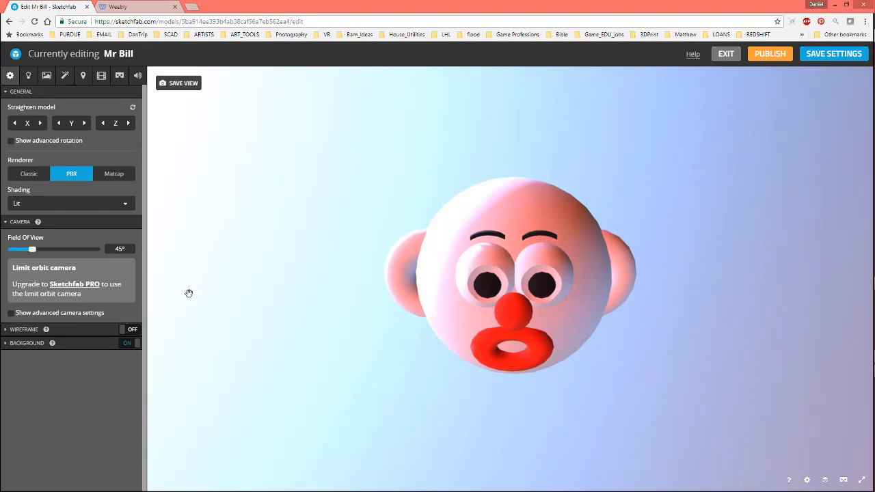
pyautogui.moveTo(375, 209)
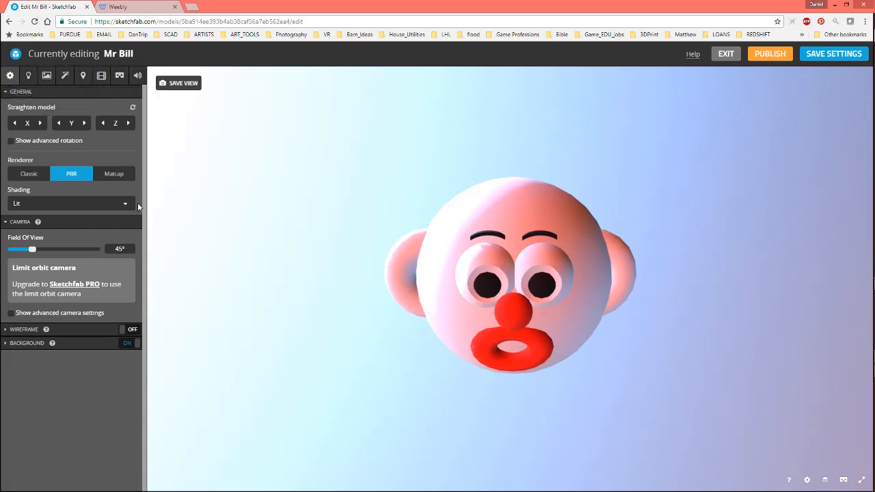
pyautogui.click(70, 203)
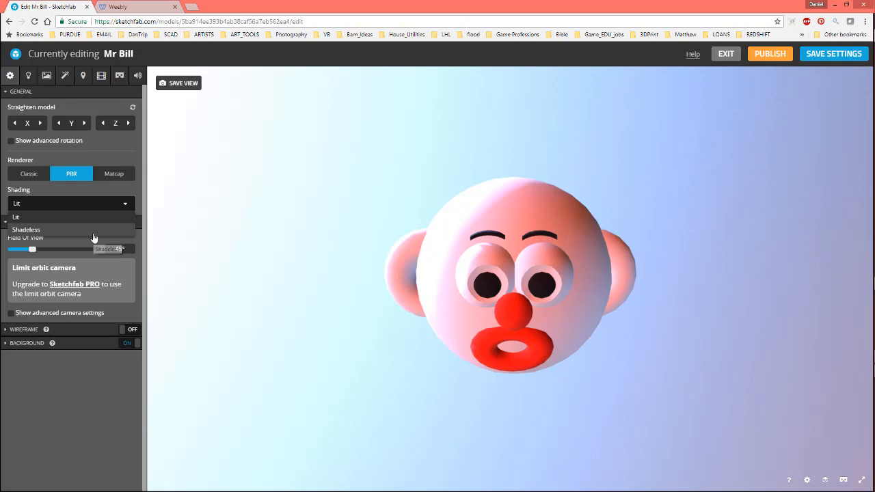
pyautogui.click(26, 229)
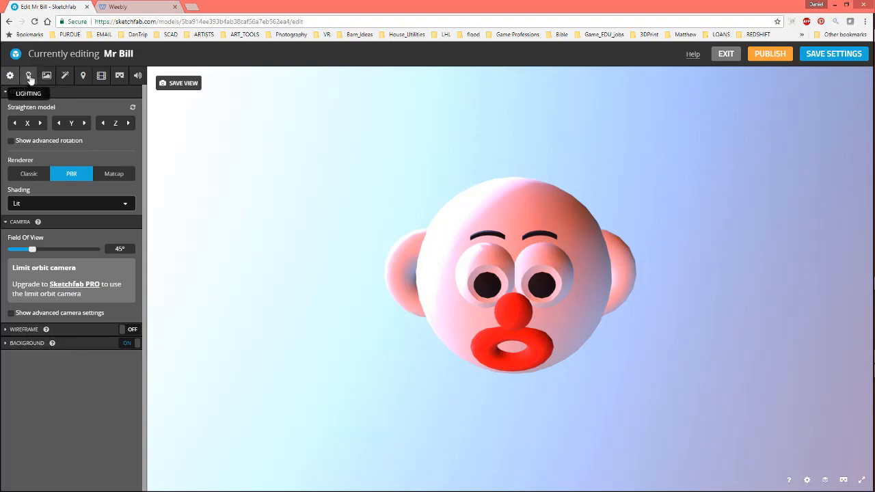
# - Change the Lighting environment from QueenMary chimney to Trinitatis_church
pyautogui.click(28, 75)
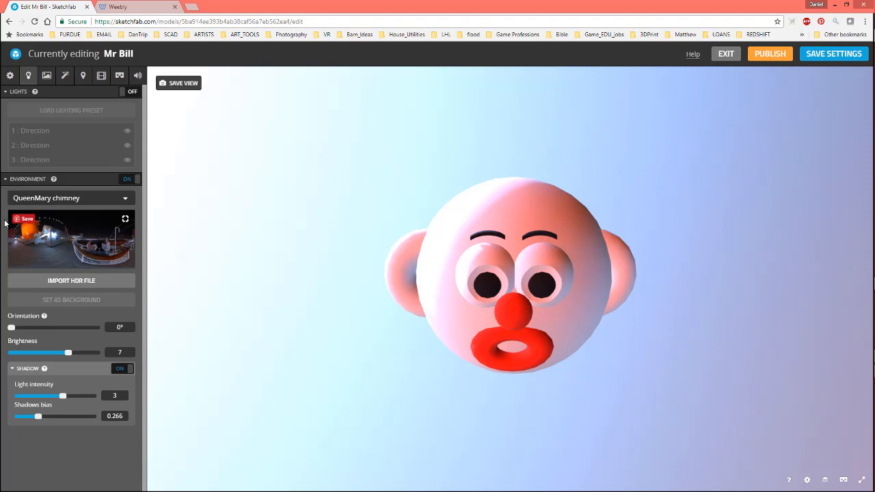
pyautogui.moveTo(73, 218)
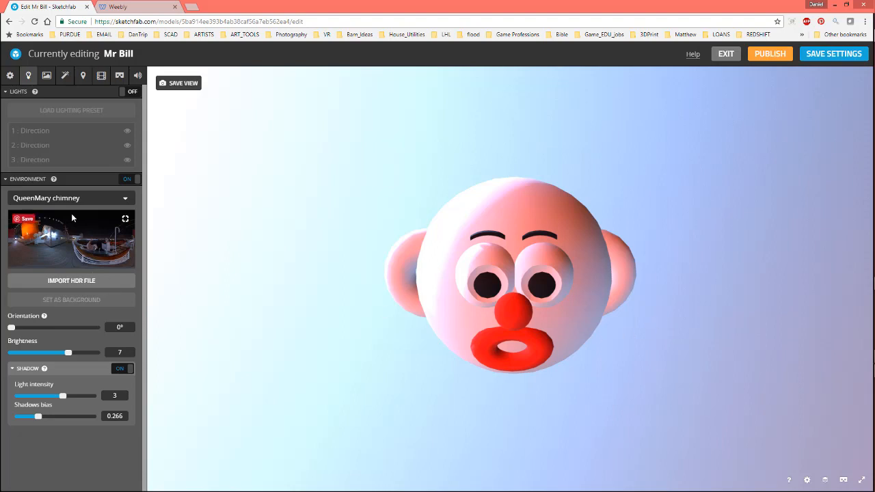
pyautogui.moveTo(61, 221)
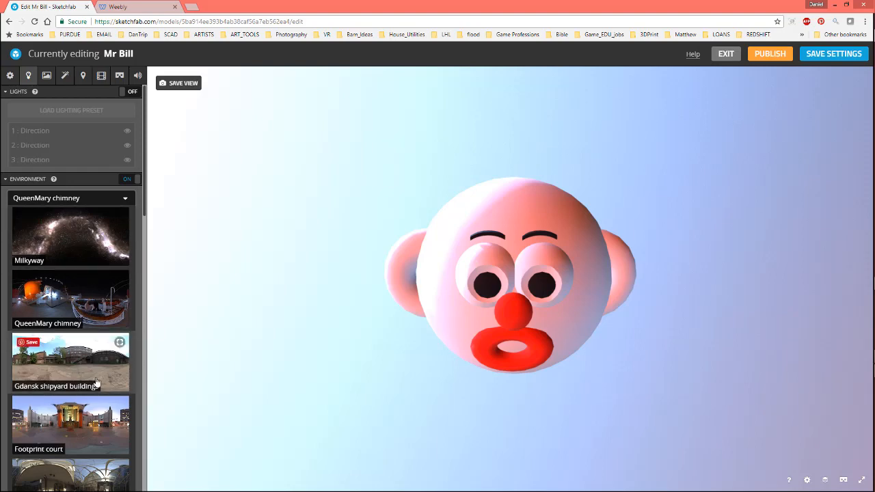
pyautogui.scroll(-3)
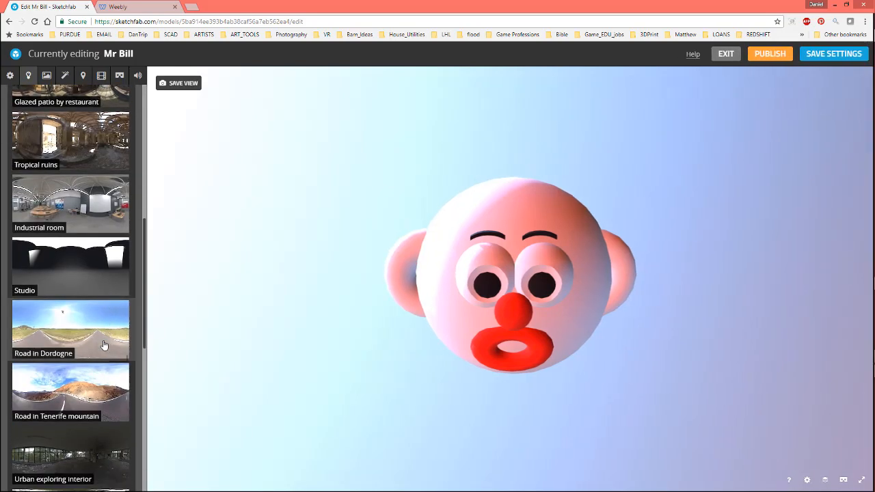
pyautogui.click(71, 205)
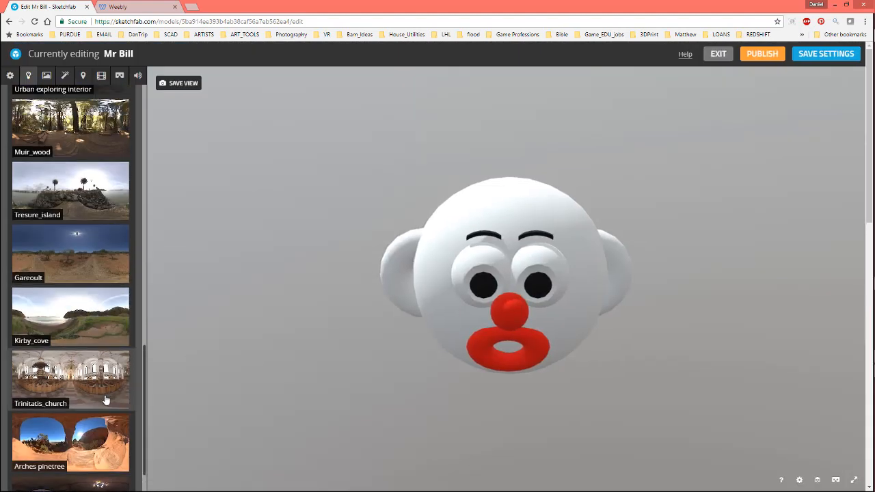
pyautogui.click(71, 380)
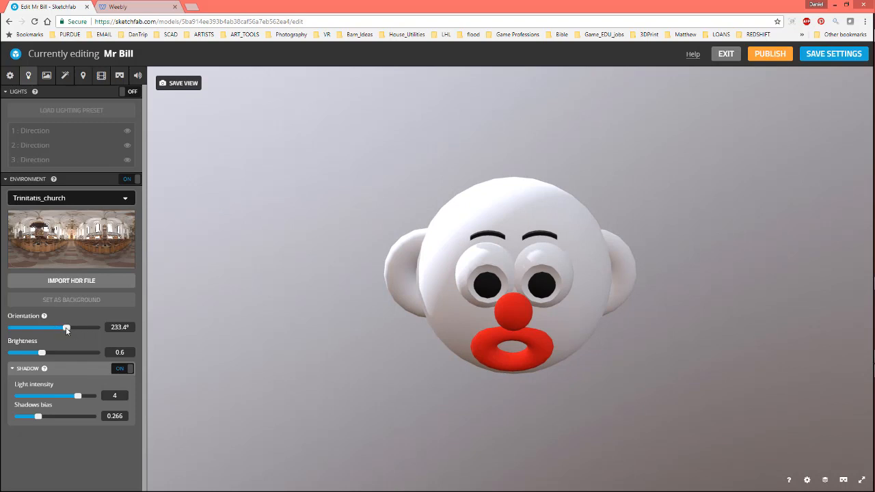
# - Tune environment orientation to 140.1°, brightness 0.2671 and shadow light intensity 3.1
pyautogui.moveTo(66, 327); pyautogui.dragTo(41, 327)
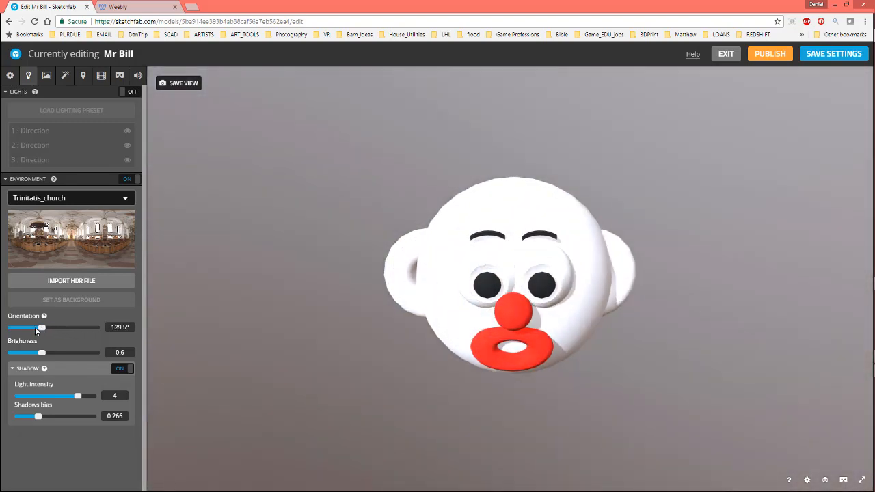
pyautogui.moveTo(41, 327); pyautogui.dragTo(45, 327)
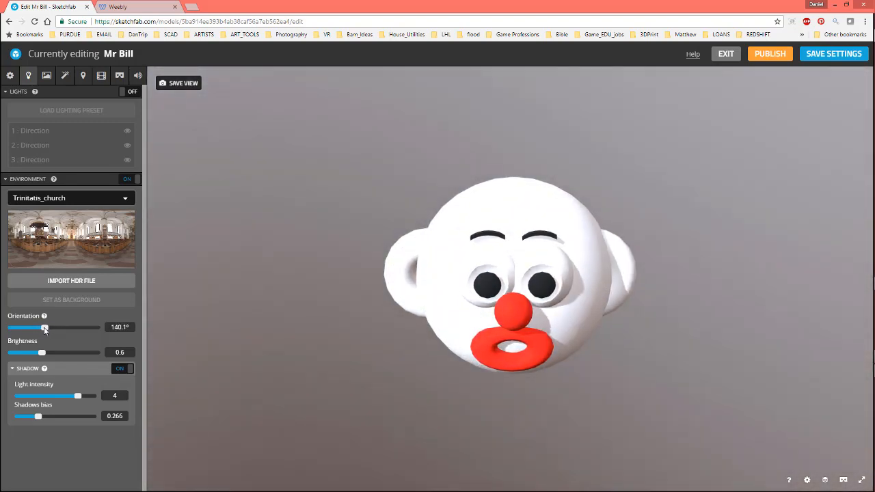
pyautogui.moveTo(41, 353); pyautogui.dragTo(35, 352)
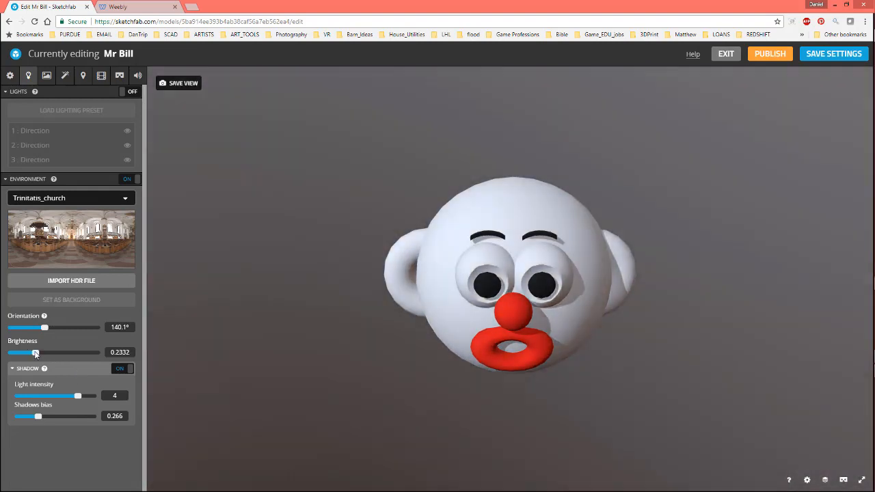
pyautogui.moveTo(35, 352); pyautogui.dragTo(37, 352)
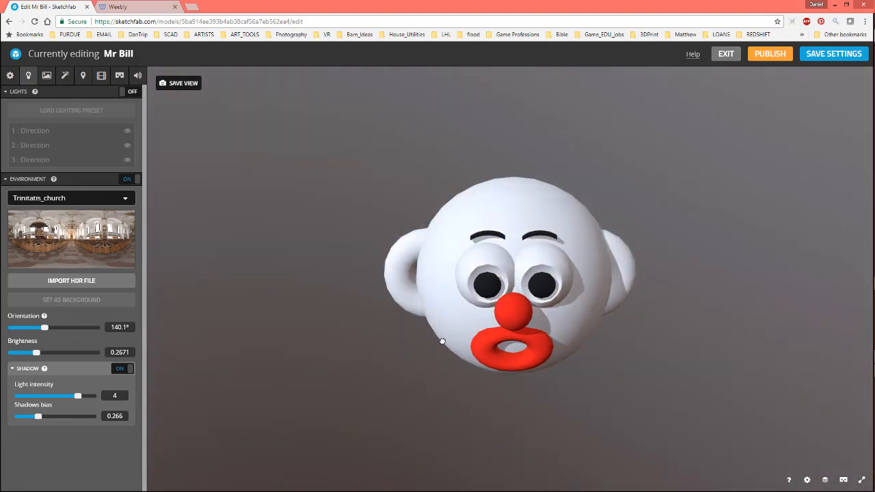
pyautogui.moveTo(443, 341); pyautogui.dragTo(314, 327)
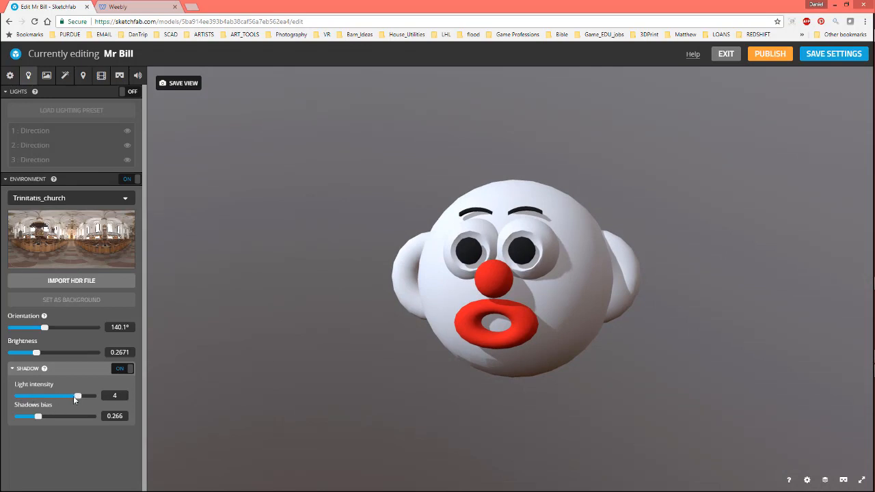
pyautogui.moveTo(77, 396); pyautogui.dragTo(53, 396)
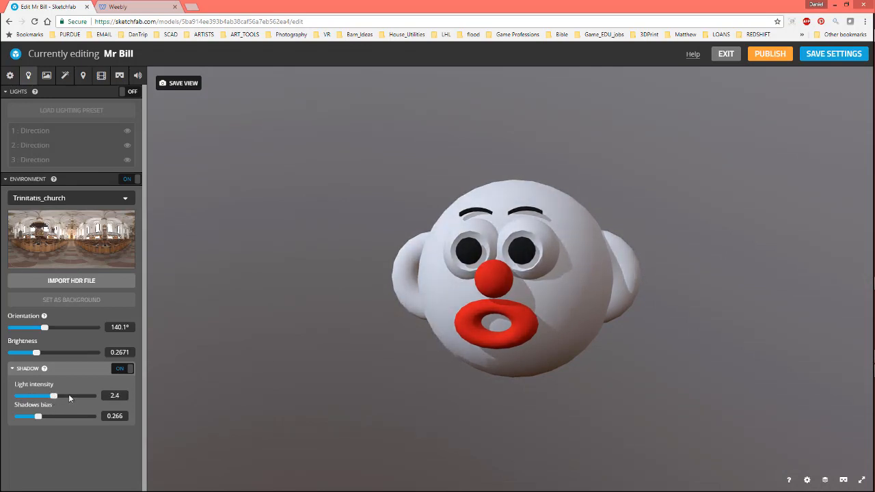
pyautogui.moveTo(53, 395); pyautogui.dragTo(64, 396)
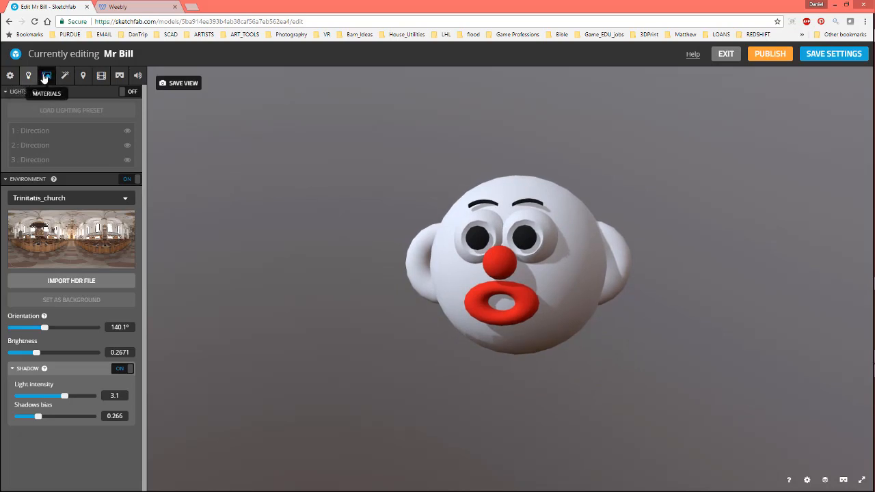
pyautogui.click(47, 75)
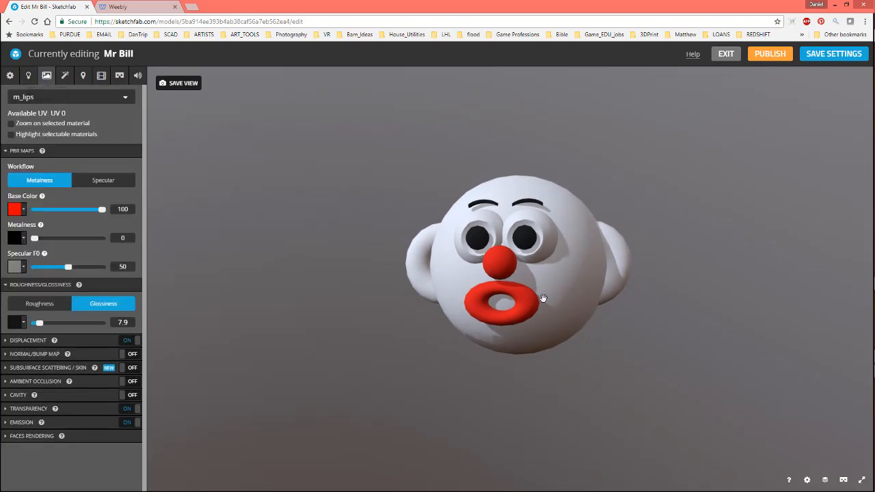
pyautogui.moveTo(82, 96)
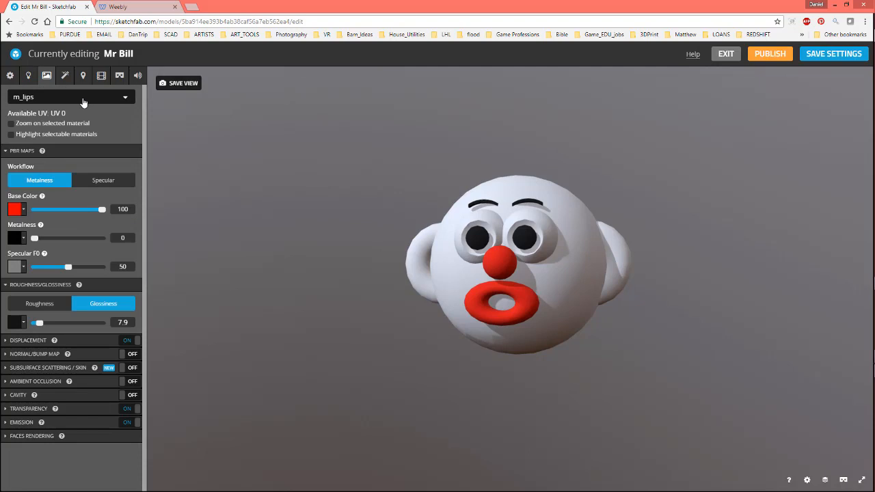
pyautogui.moveTo(84, 110)
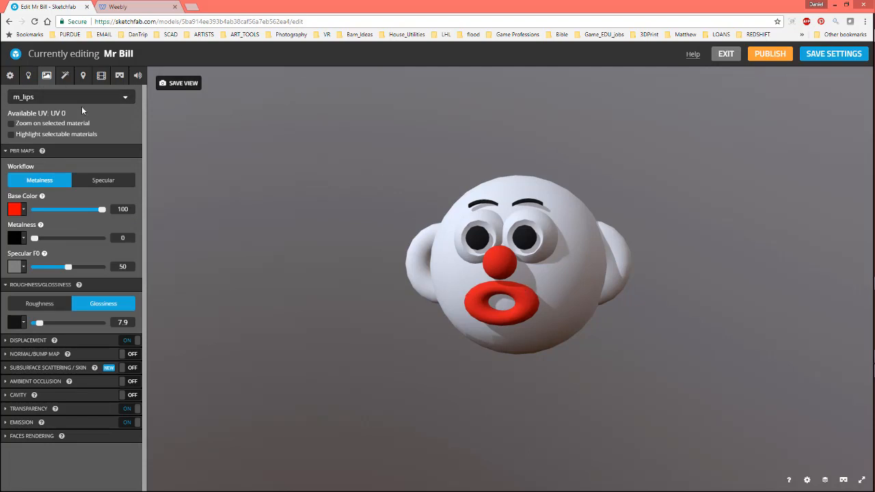
pyautogui.moveTo(100, 105)
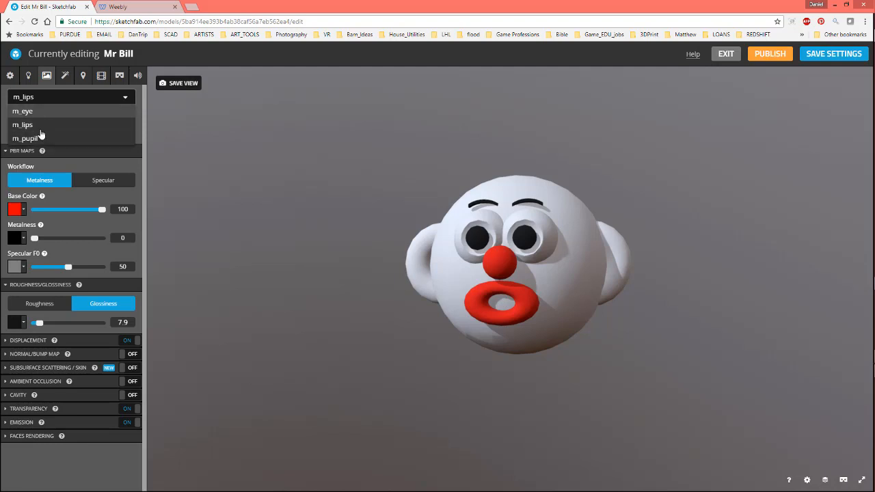
pyautogui.moveTo(43, 118)
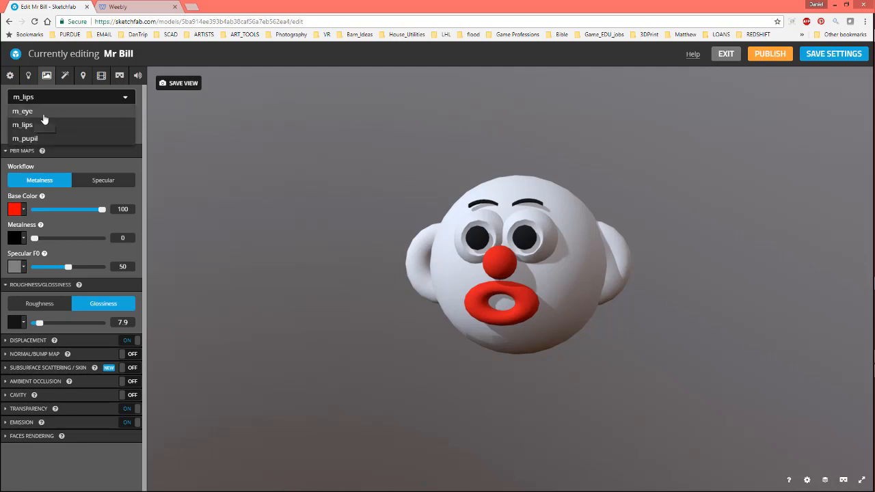
pyautogui.click(22, 124)
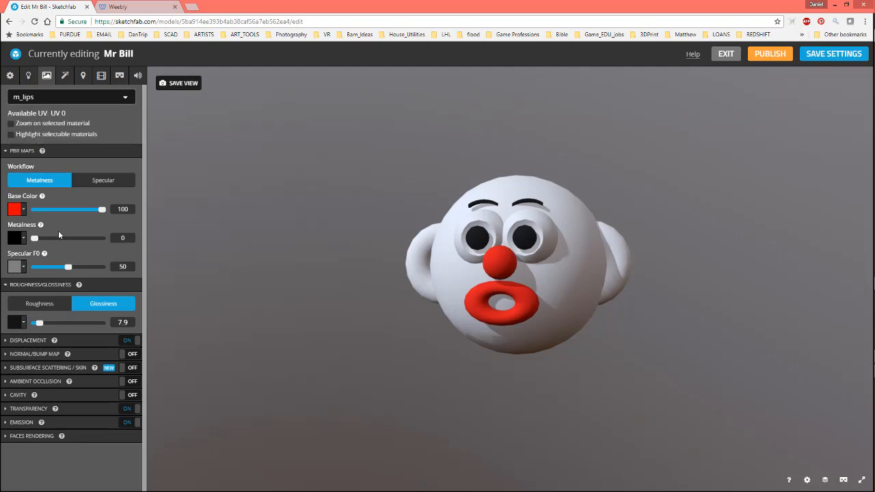
pyautogui.click(16, 209)
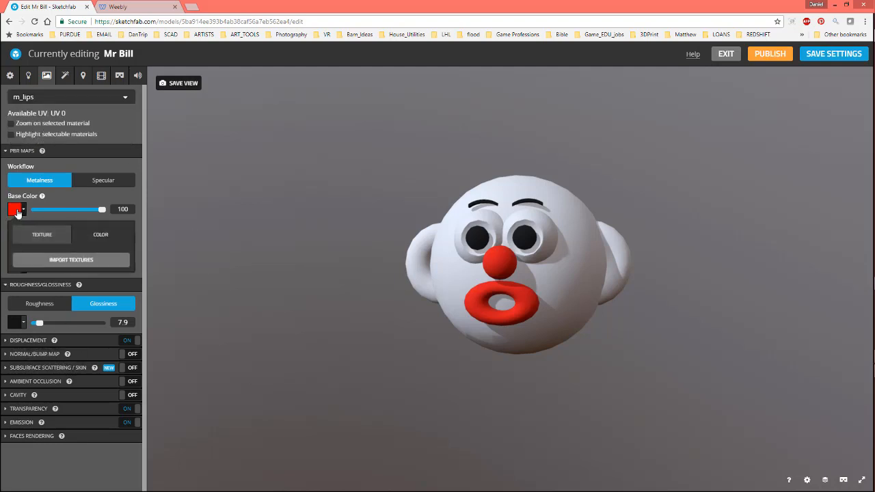
pyautogui.click(101, 234)
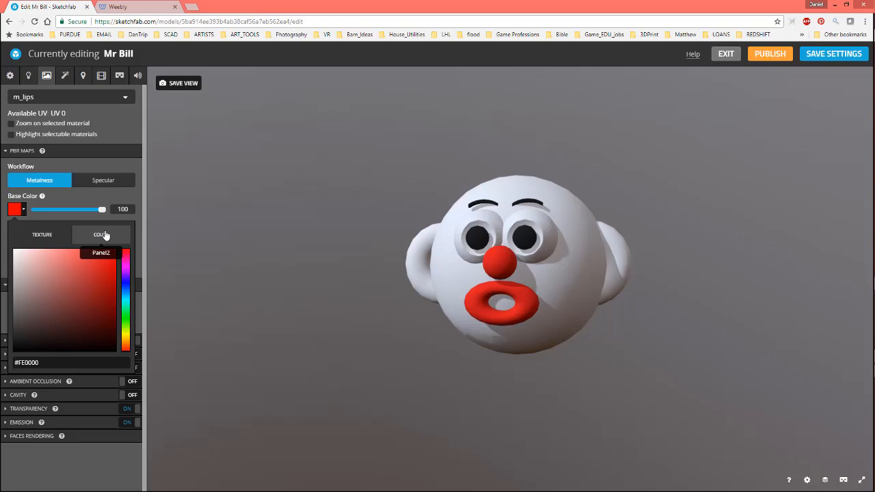
pyautogui.click(125, 294)
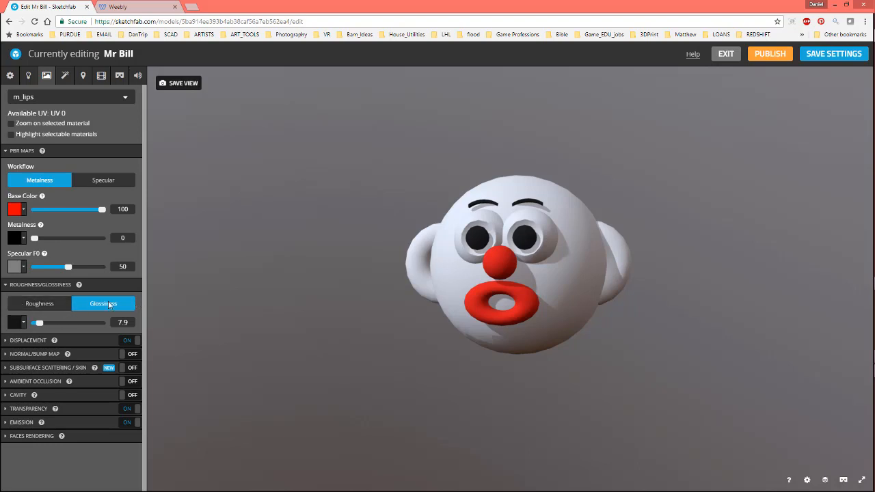
# - Set lips glossiness 53.2, test then reset metalness to 0, and specular F0 45.9
pyautogui.moveTo(39, 322); pyautogui.dragTo(70, 323)
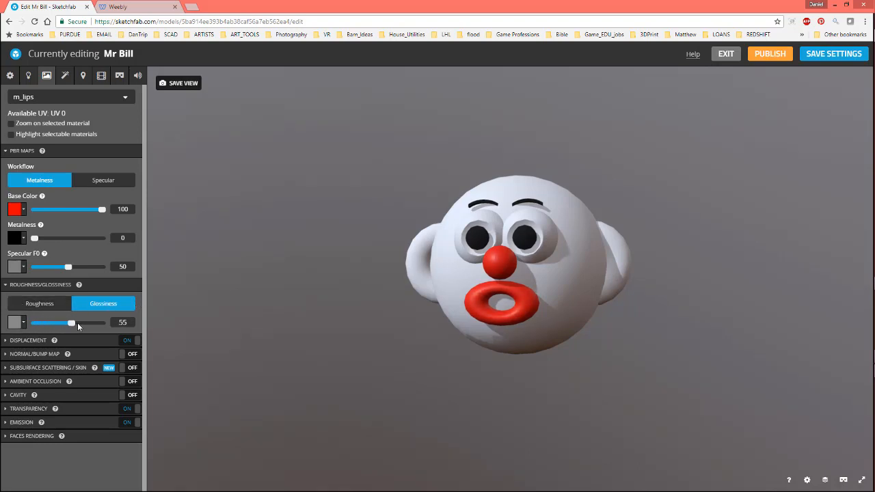
pyautogui.moveTo(72, 322); pyautogui.dragTo(68, 323)
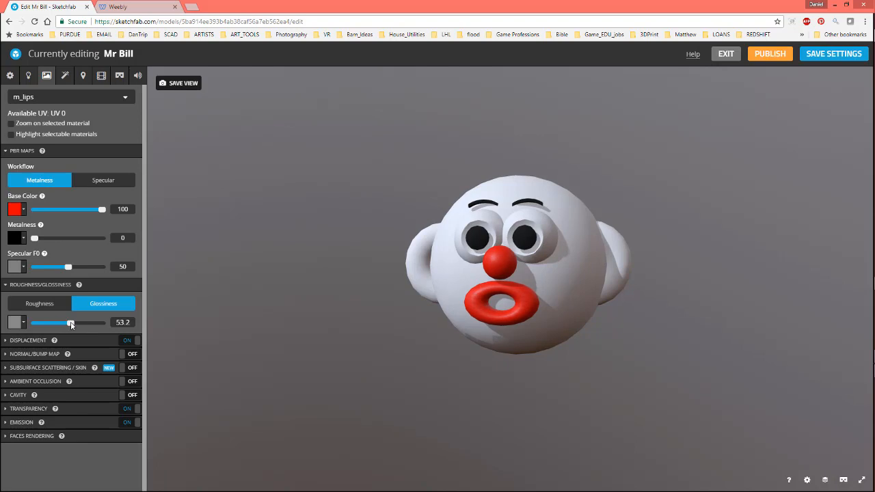
pyautogui.moveTo(73, 232)
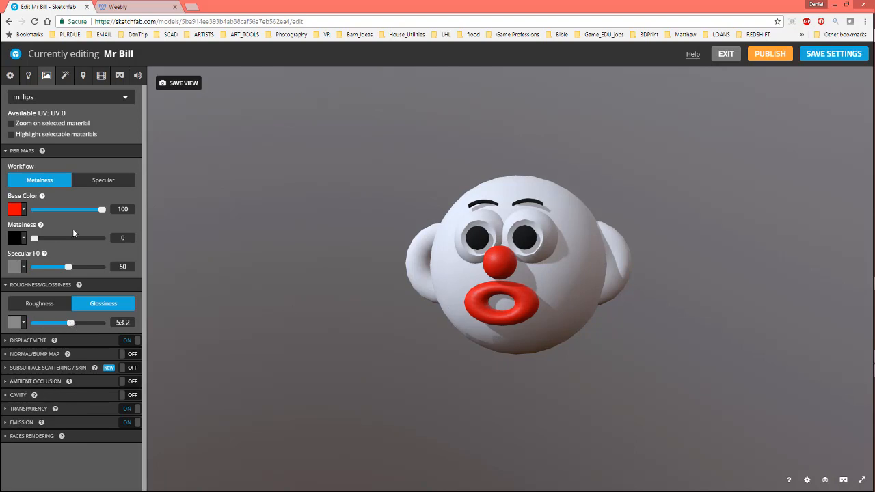
pyautogui.moveTo(35, 237); pyautogui.dragTo(101, 238)
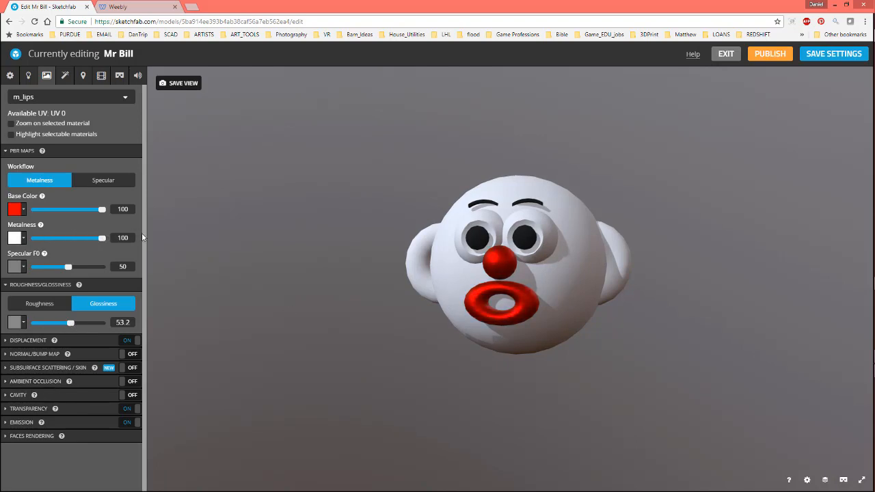
pyautogui.moveTo(101, 238); pyautogui.dragTo(34, 238)
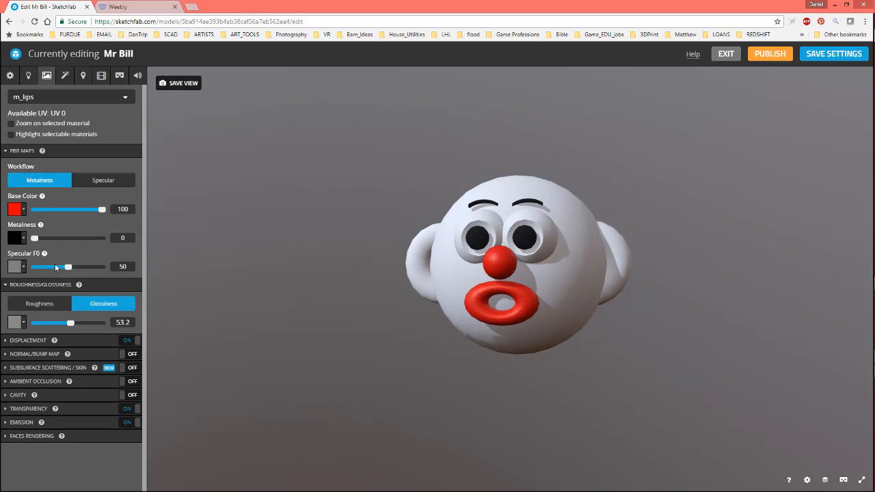
pyautogui.moveTo(68, 266); pyautogui.dragTo(103, 267)
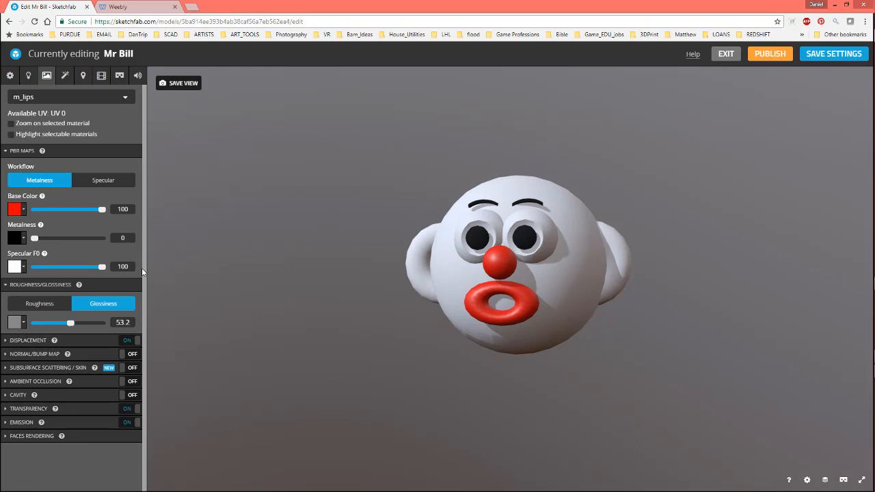
pyautogui.moveTo(82, 266); pyautogui.dragTo(53, 267)
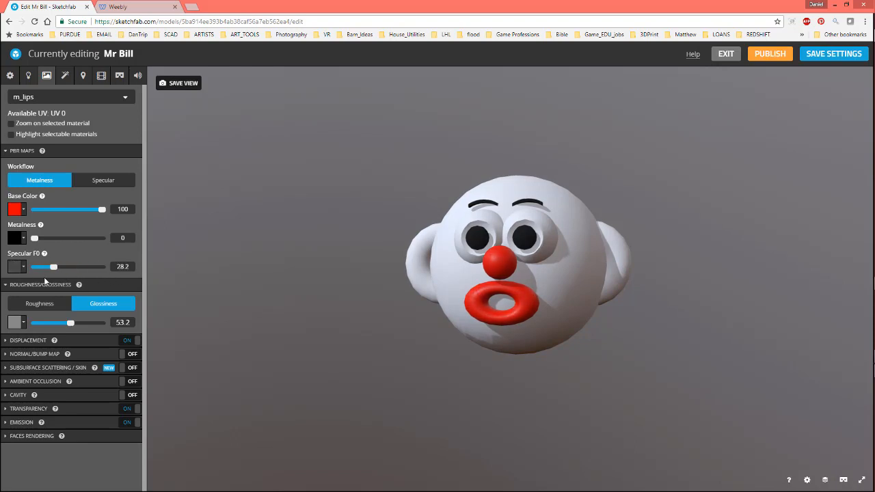
pyautogui.moveTo(54, 267); pyautogui.dragTo(65, 266)
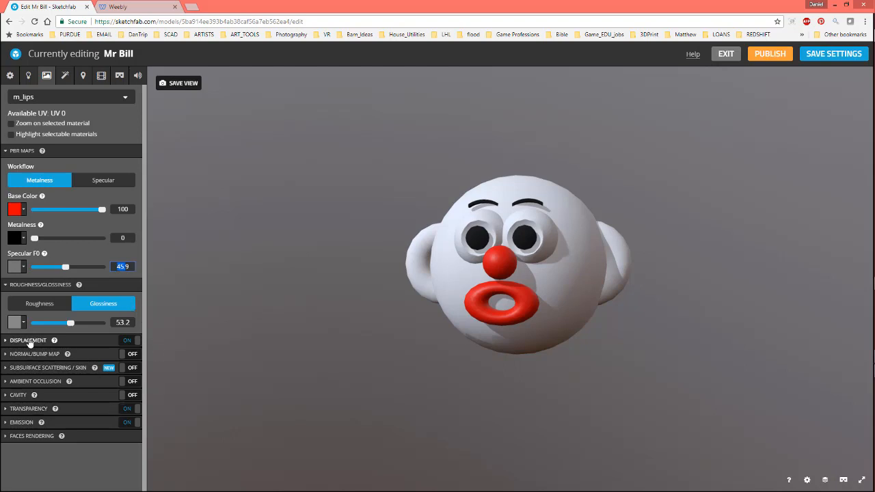
pyautogui.moveTo(136, 342)
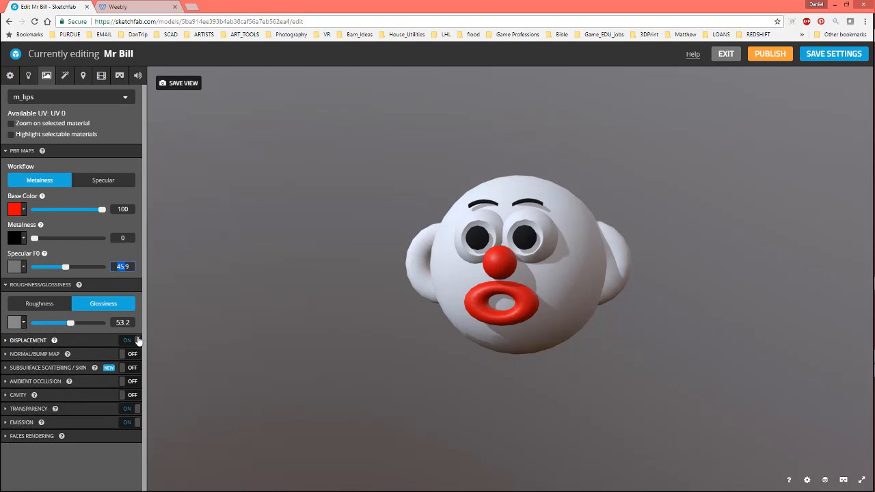
pyautogui.moveTo(66, 367)
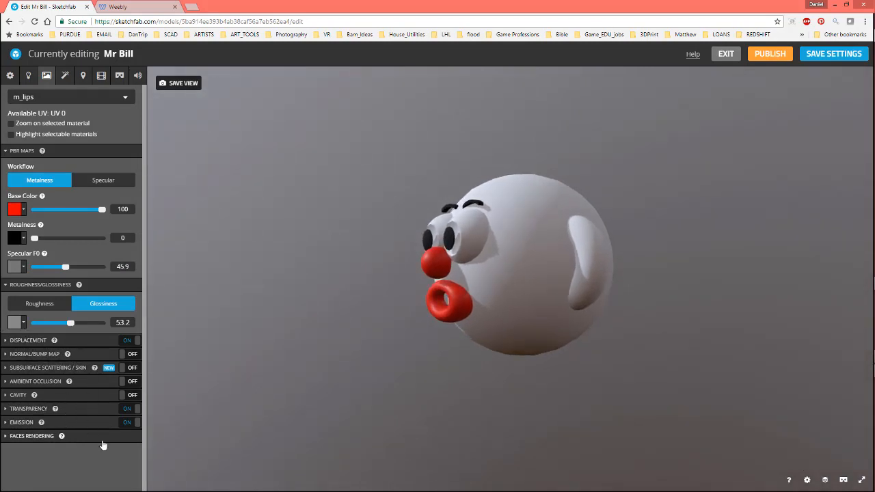
pyautogui.moveTo(271, 197)
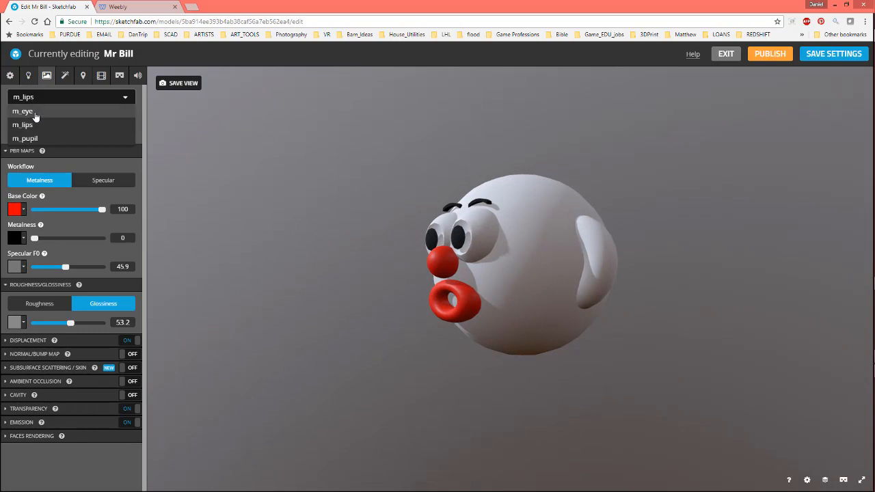
# - Raise the m_pupil material glossiness to 57.5
pyautogui.click(23, 111)
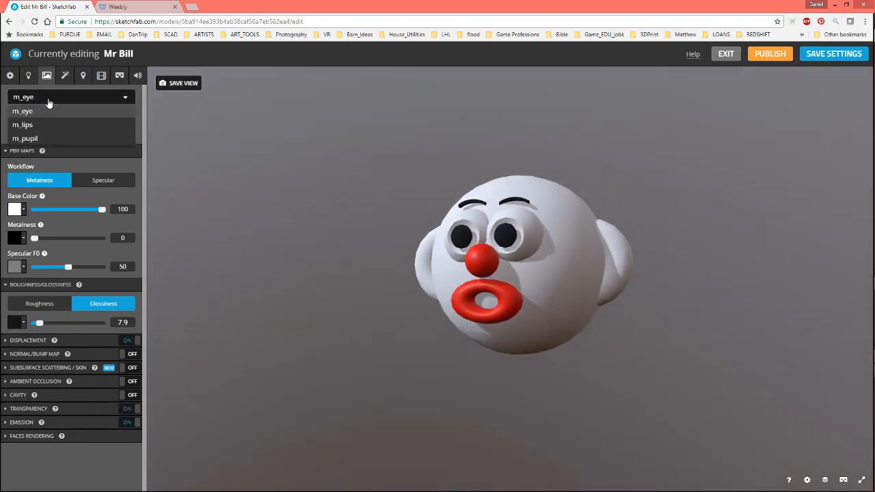
pyautogui.click(25, 138)
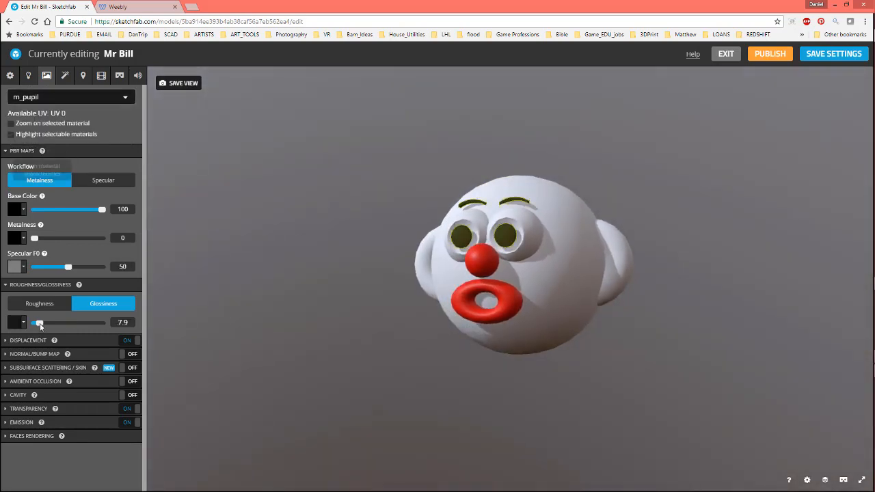
pyautogui.moveTo(38, 322); pyautogui.dragTo(74, 322)
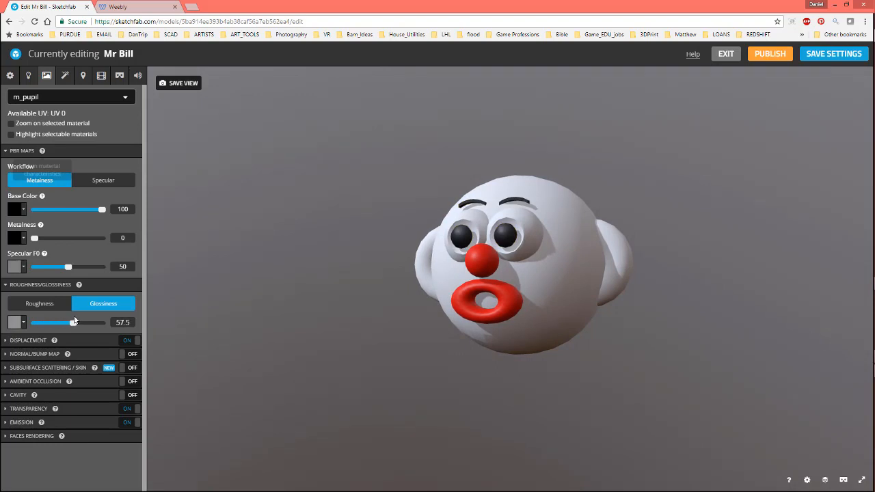
pyautogui.moveTo(520, 260); pyautogui.dragTo(322, 265)
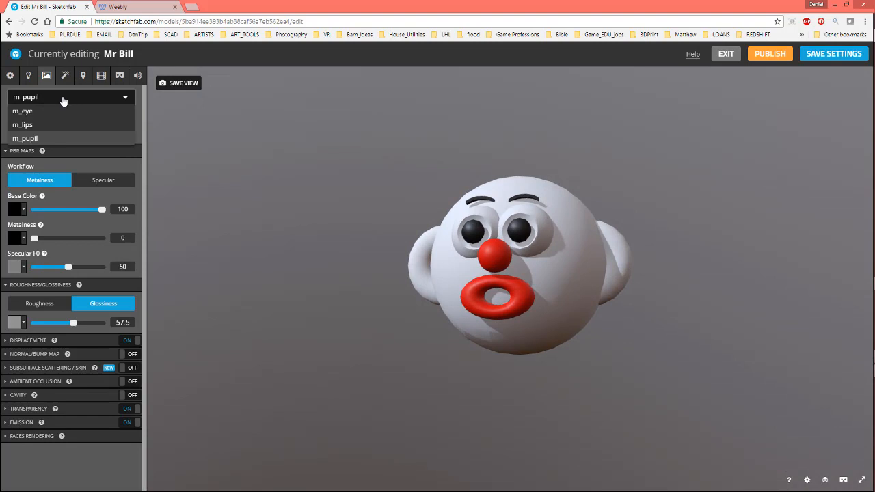
# - Raise the m_eye material glossiness to 77
pyautogui.click(23, 110)
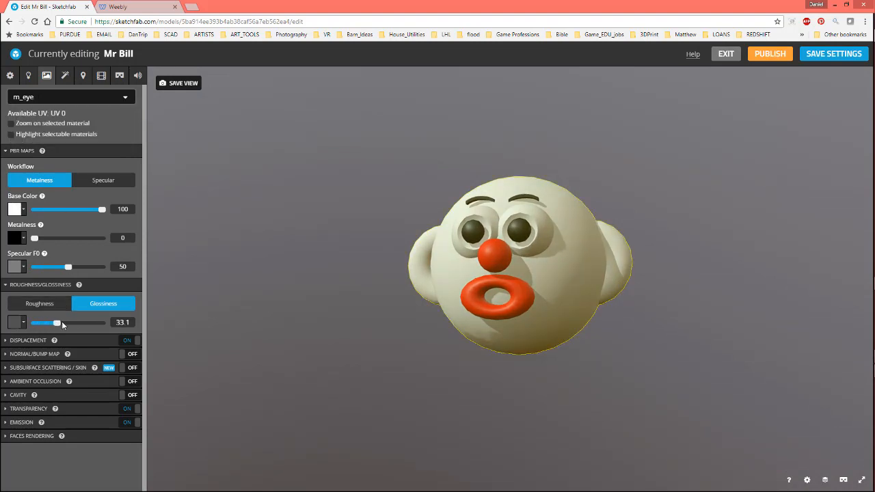
pyautogui.moveTo(57, 323); pyautogui.dragTo(70, 322)
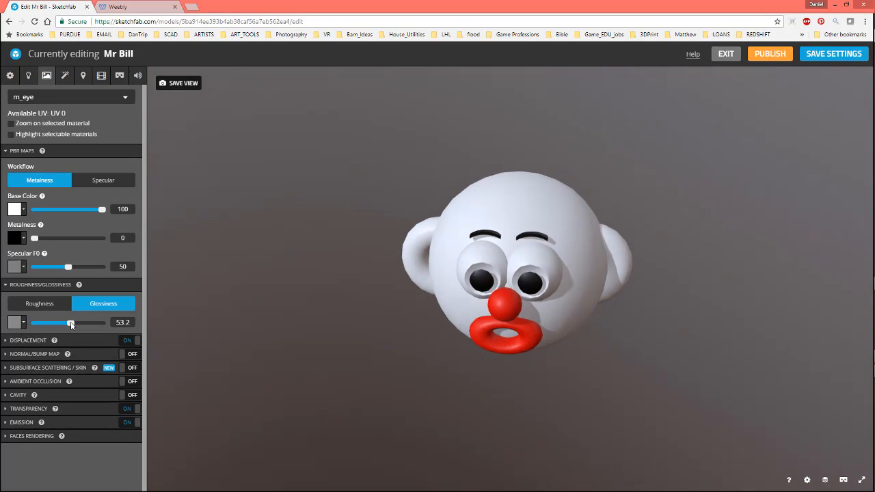
pyautogui.moveTo(71, 322); pyautogui.dragTo(86, 322)
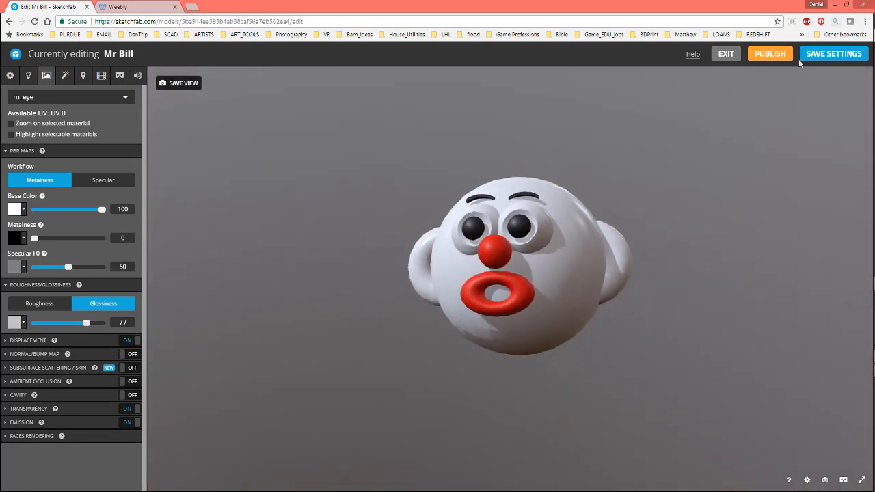
pyautogui.moveTo(184, 83)
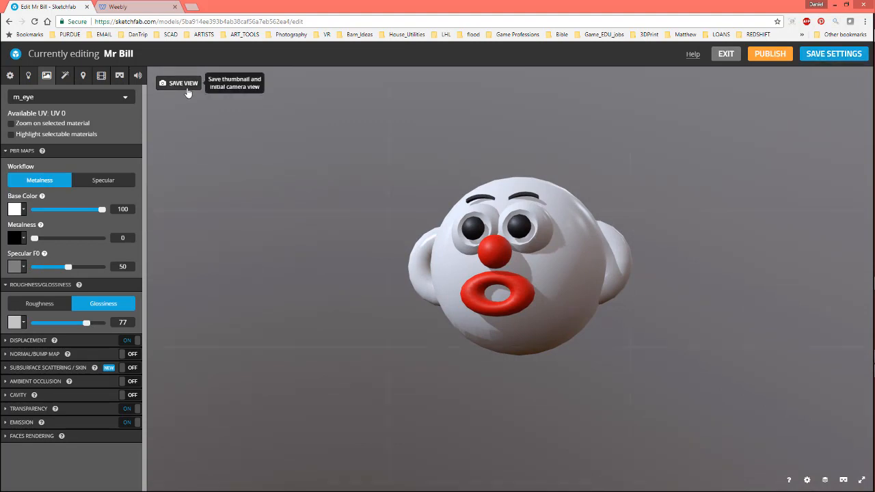
pyautogui.moveTo(47, 75)
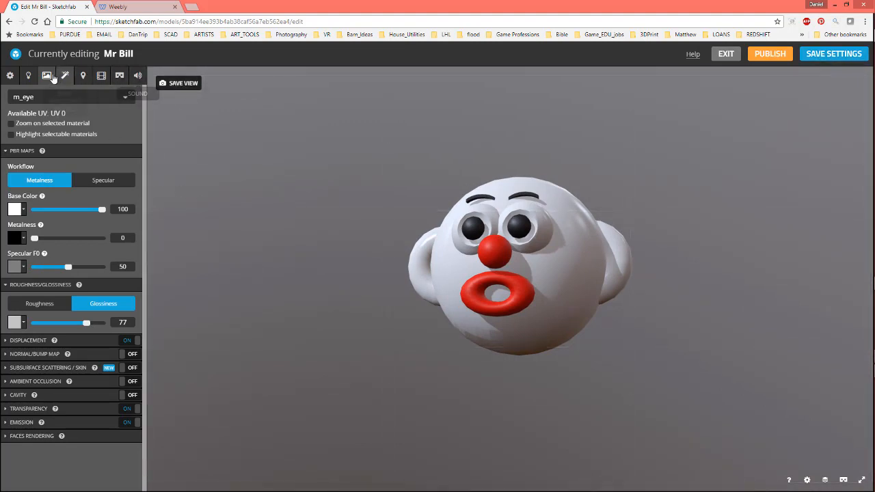
pyautogui.moveTo(65, 75)
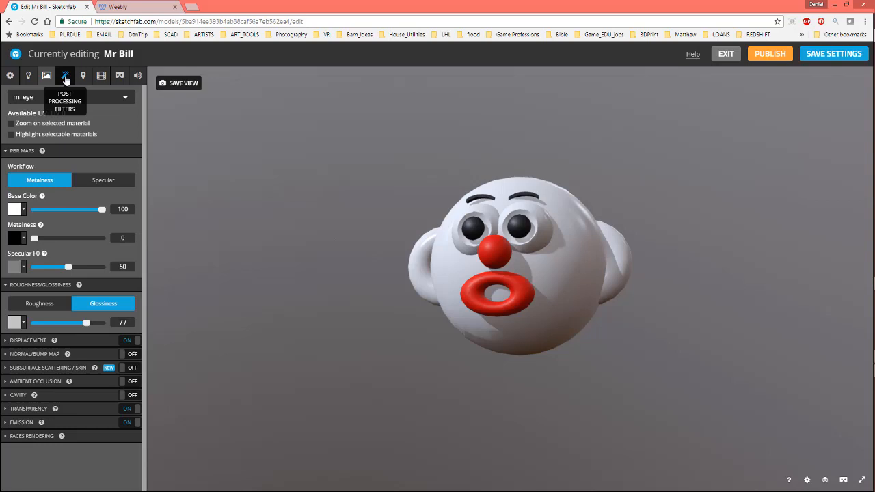
# - Enable SSAO (radius 4, intensity 0.5, bias 0.8) in Post Processing Filters and save settings
pyautogui.click(65, 76)
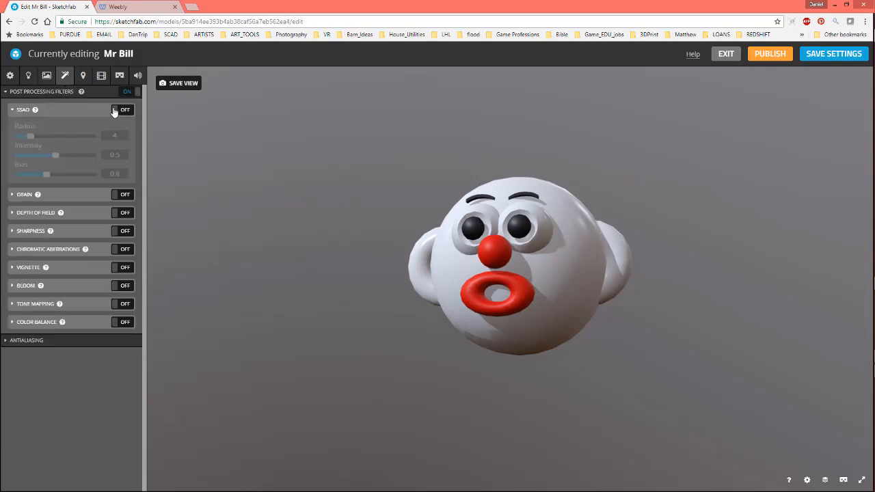
pyautogui.click(124, 109)
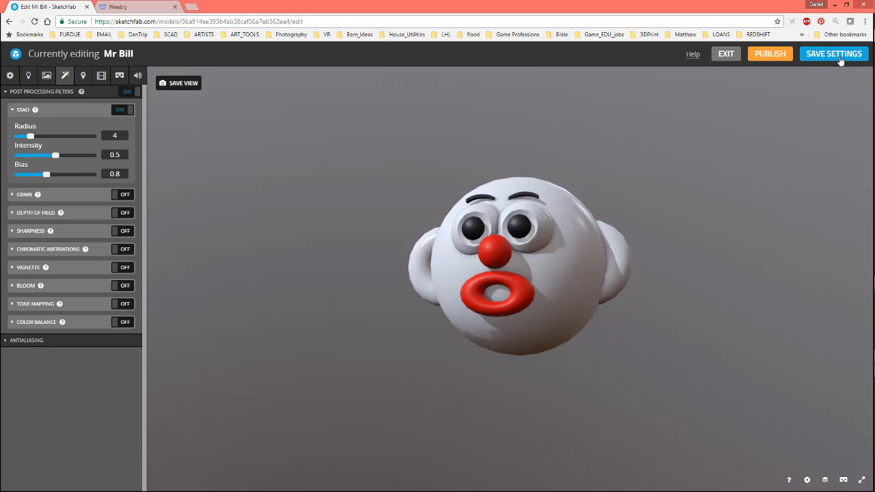
pyautogui.click(834, 53)
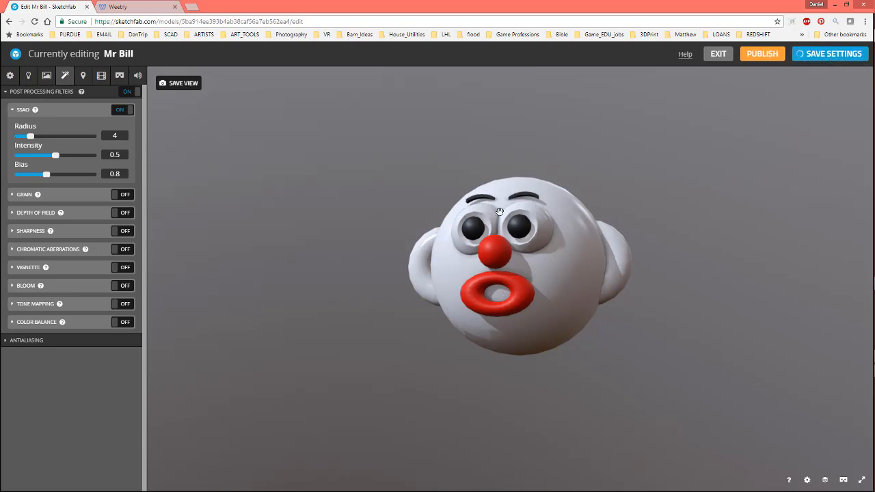
pyautogui.moveTo(793, 224)
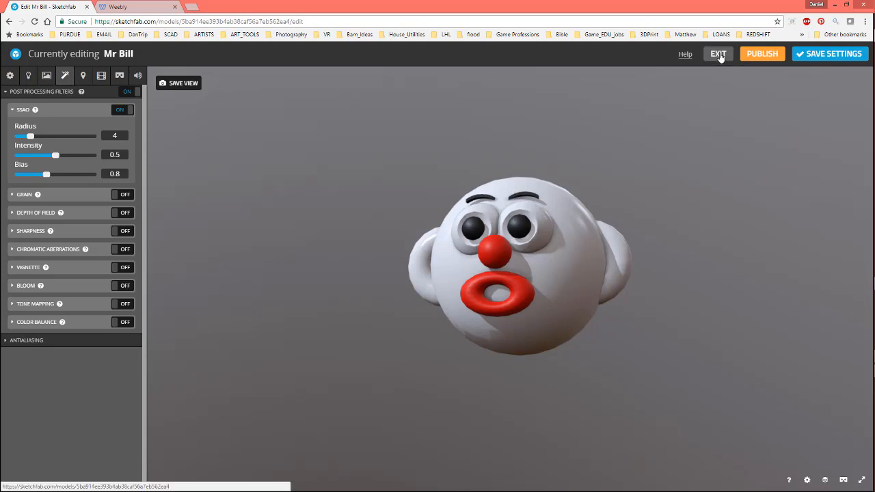
# - Publish Mr Bill, dismiss the confirmation, and exit to the public model page
pyautogui.click(763, 53)
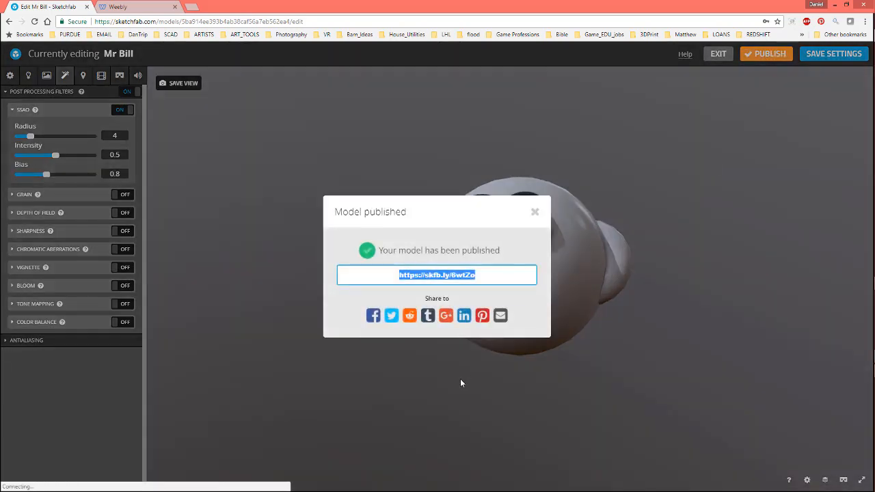
pyautogui.click(535, 211)
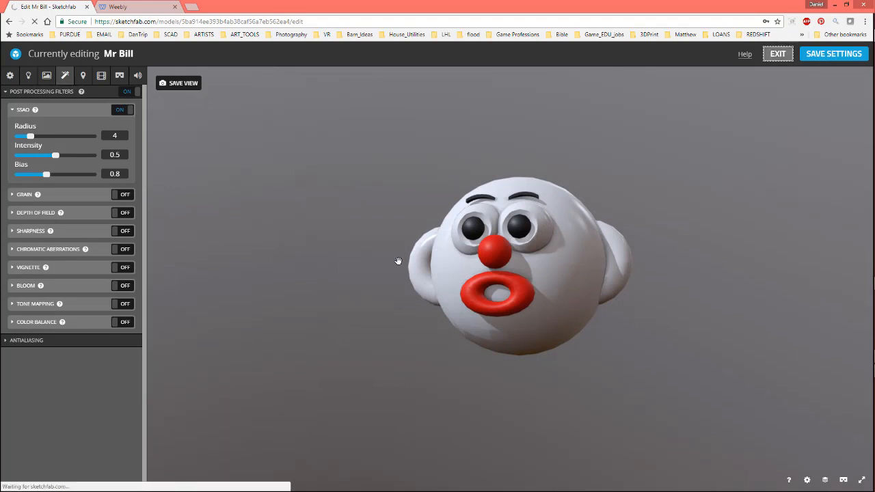
pyautogui.click(778, 53)
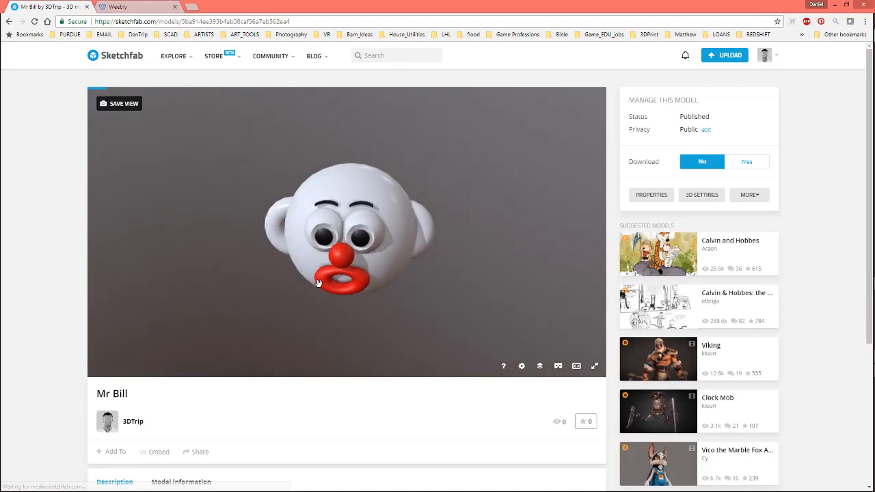
# - Copy Mr Bill's iframe embed code from the model page and go to Weebly
pyautogui.moveTo(318, 284); pyautogui.dragTo(359, 321)
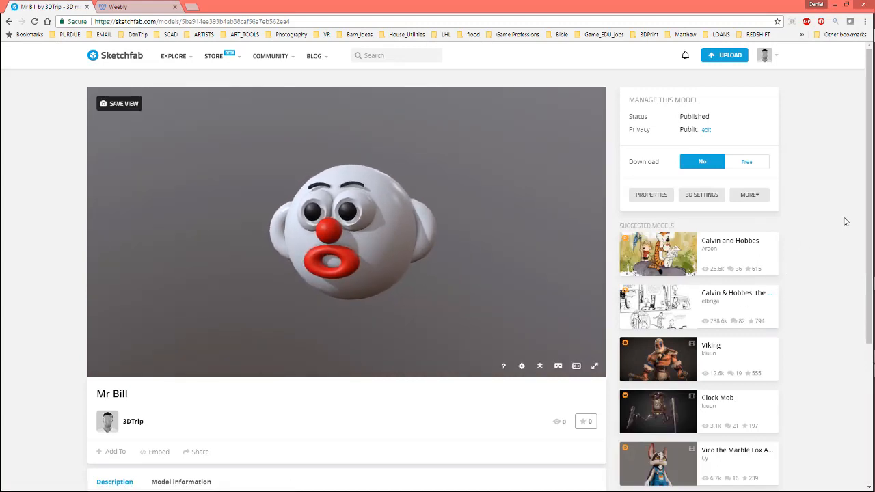
pyautogui.scroll(-3)
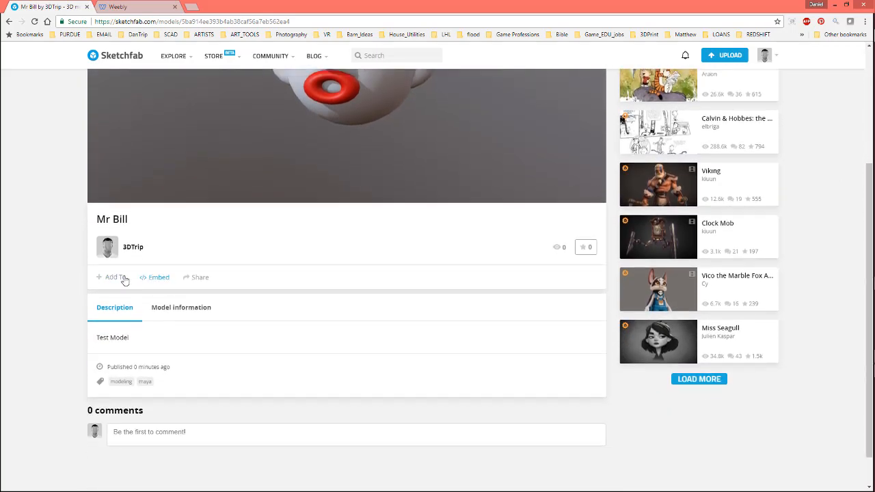
pyautogui.click(158, 277)
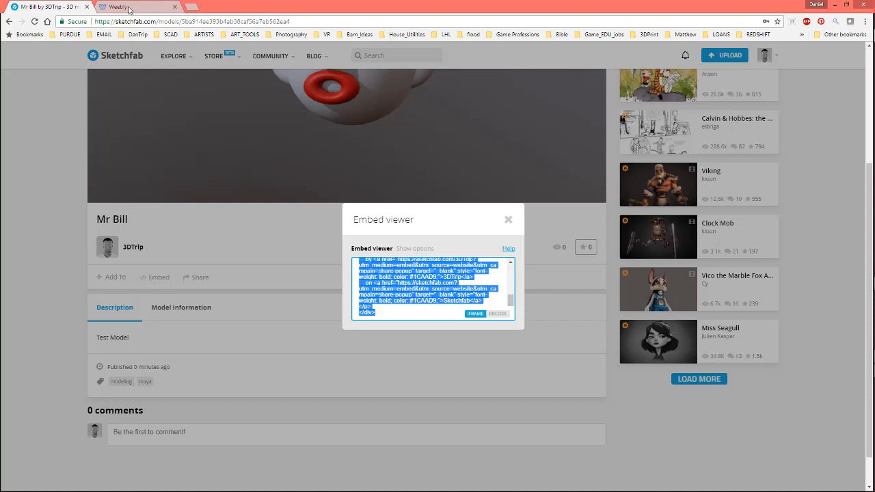
pyautogui.click(116, 7)
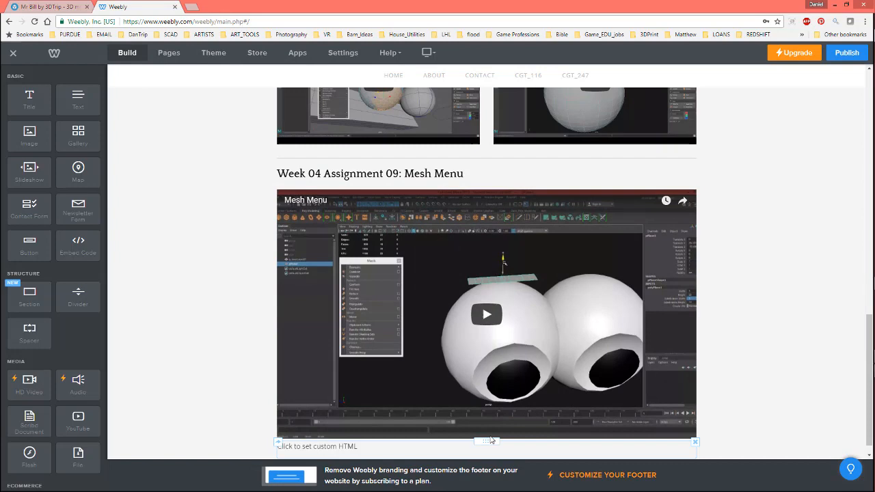
# - Paste the Sketchfab embed code into the custom HTML block and publish the Weebly site
pyautogui.click(487, 446)
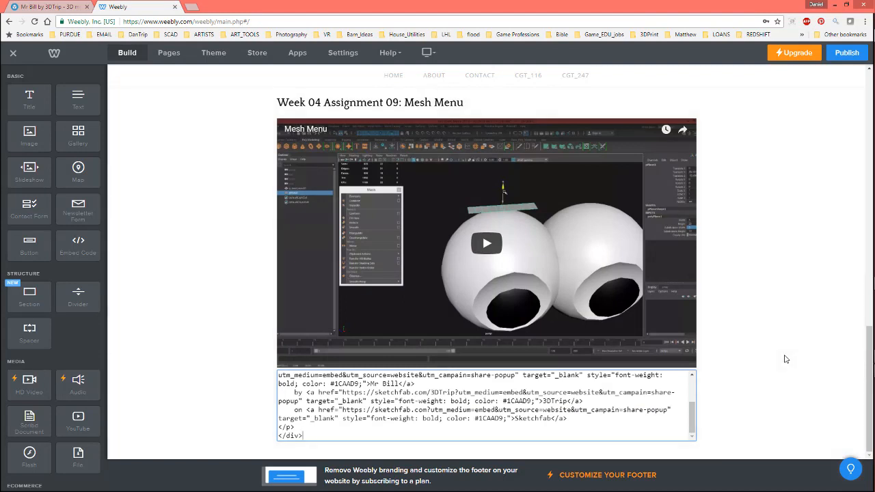
pyautogui.click(847, 53)
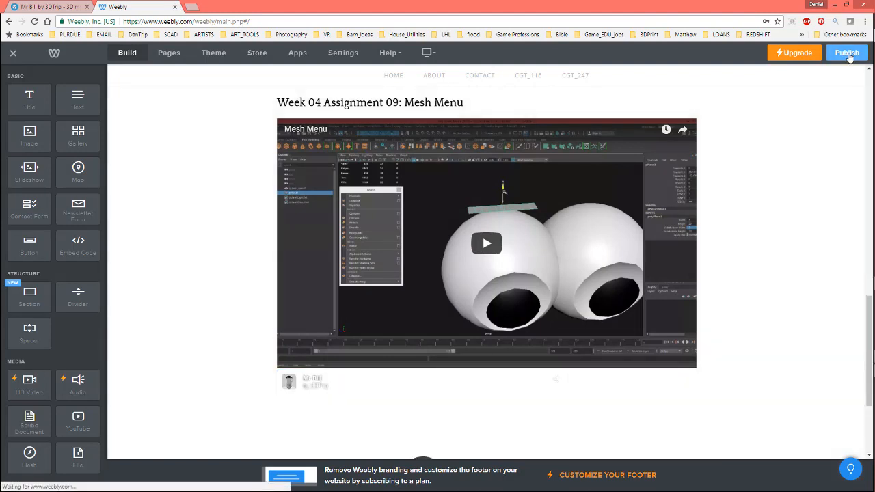
pyautogui.click(847, 53)
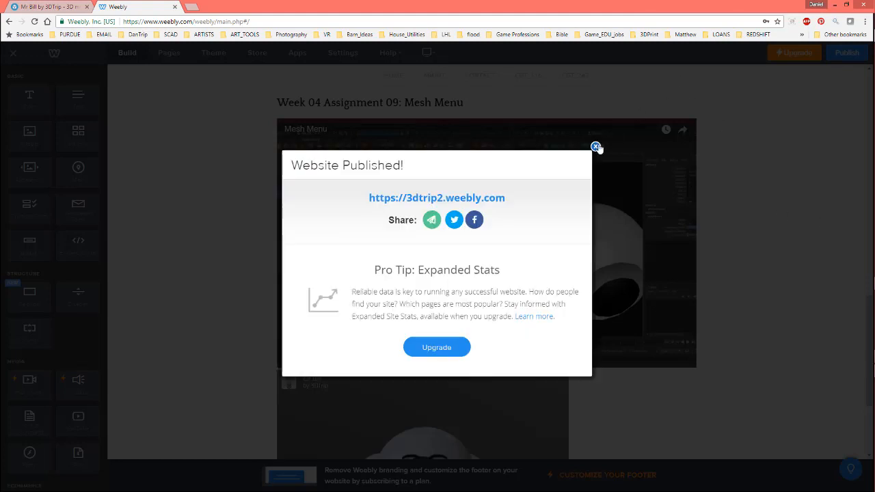
pyautogui.click(596, 147)
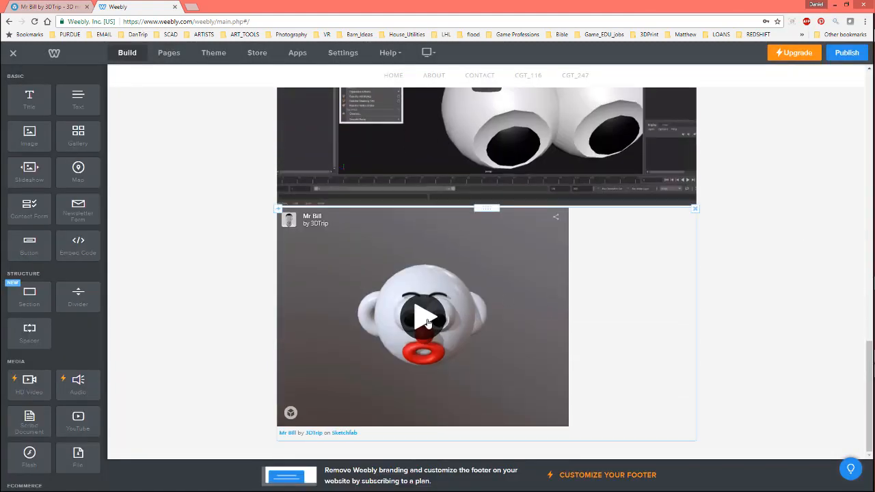
# - Start the embedded viewer and switch Model Inspector to Wireframe view
pyautogui.click(423, 317)
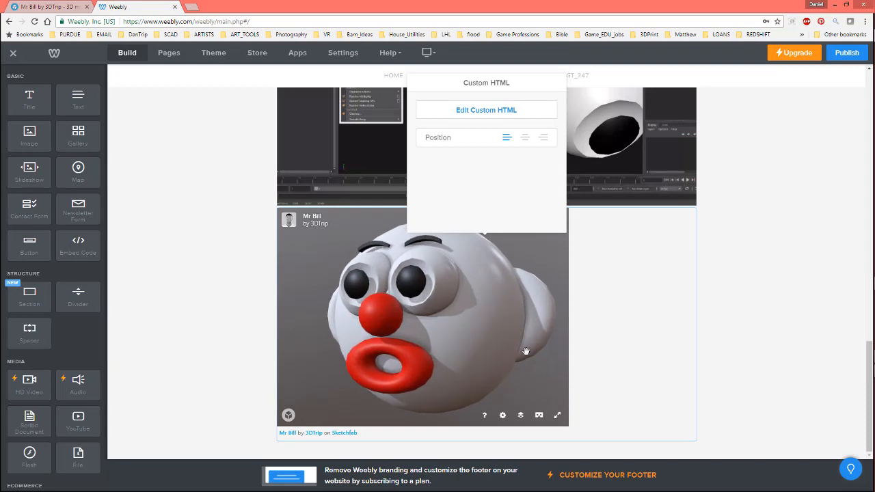
pyautogui.click(503, 415)
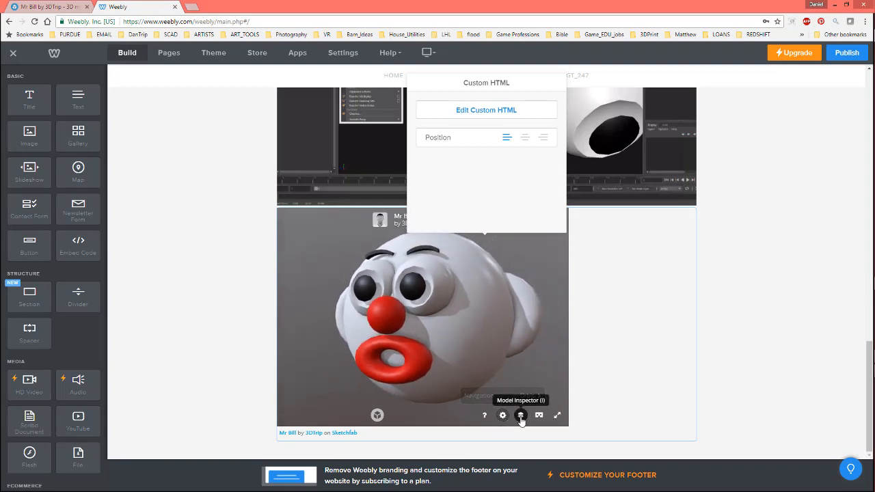
pyautogui.click(521, 415)
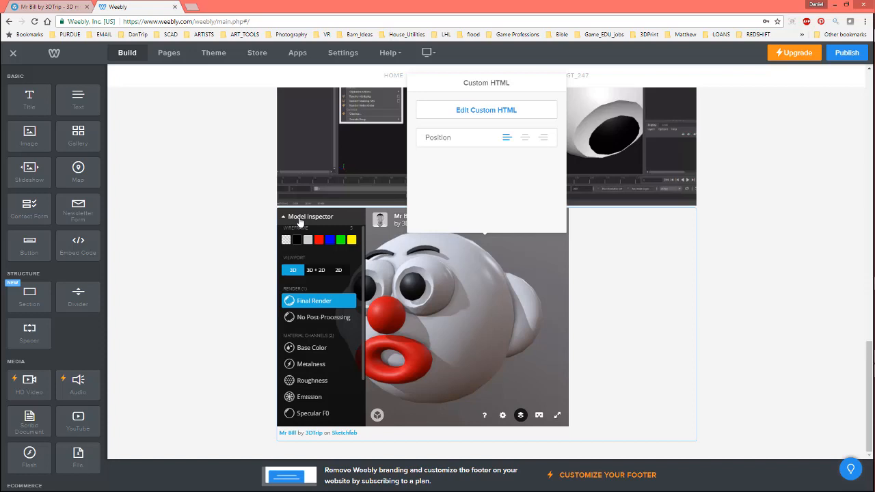
pyautogui.moveTo(305, 327)
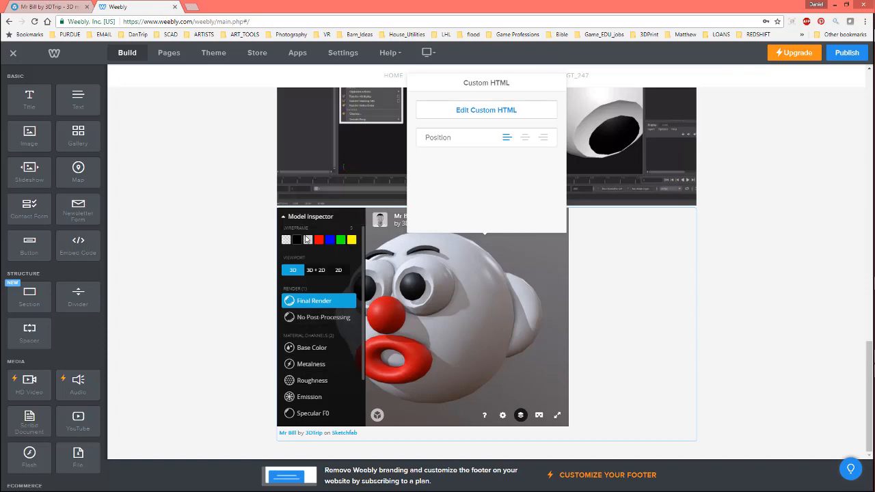
pyautogui.scroll(-3)
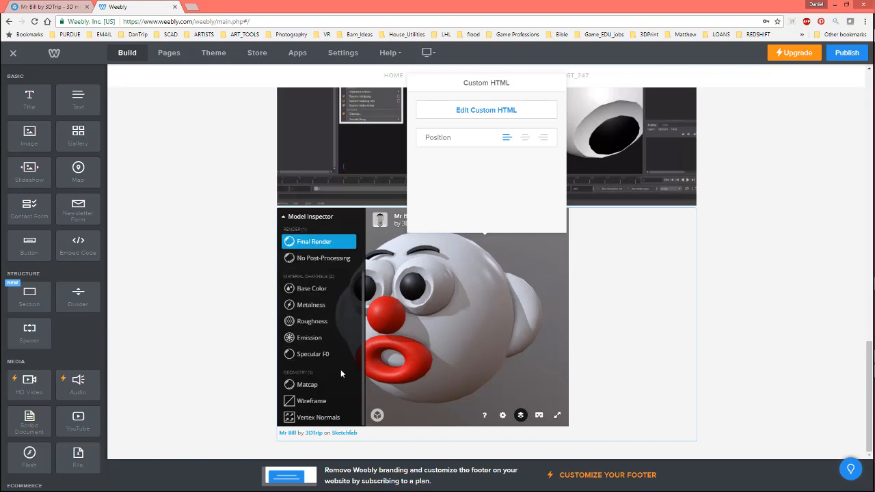
pyautogui.click(314, 400)
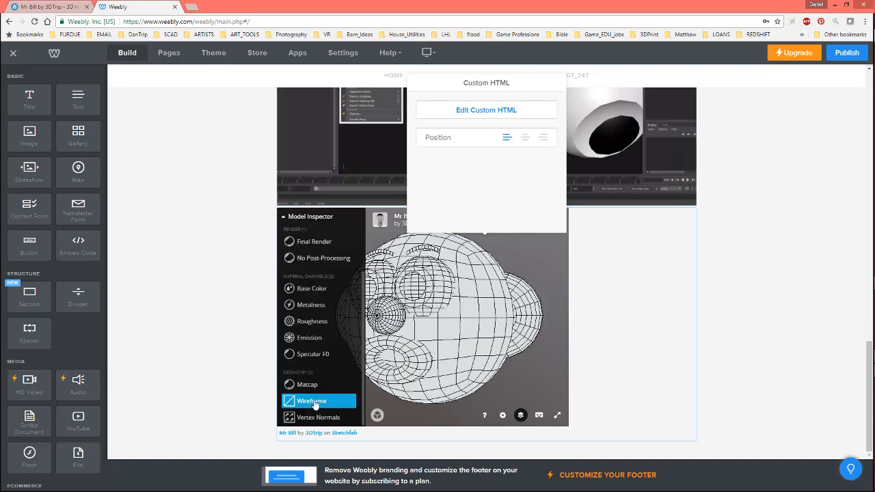